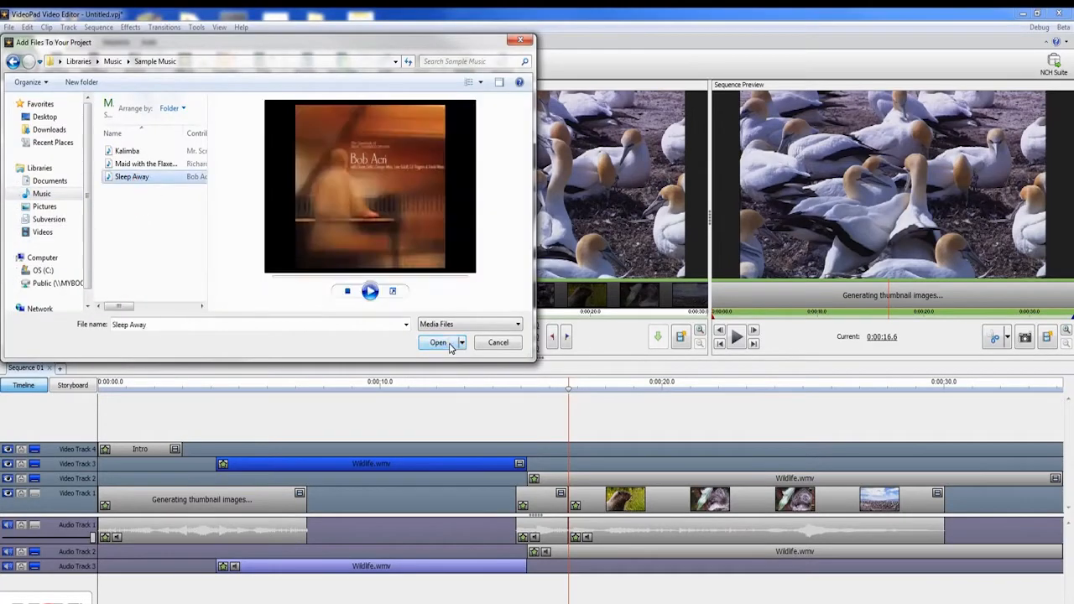
Step: Add the Sleep Away song to the project and bring up the Narration recorder
{"action": "left_click", "coordinate": [437, 342]}
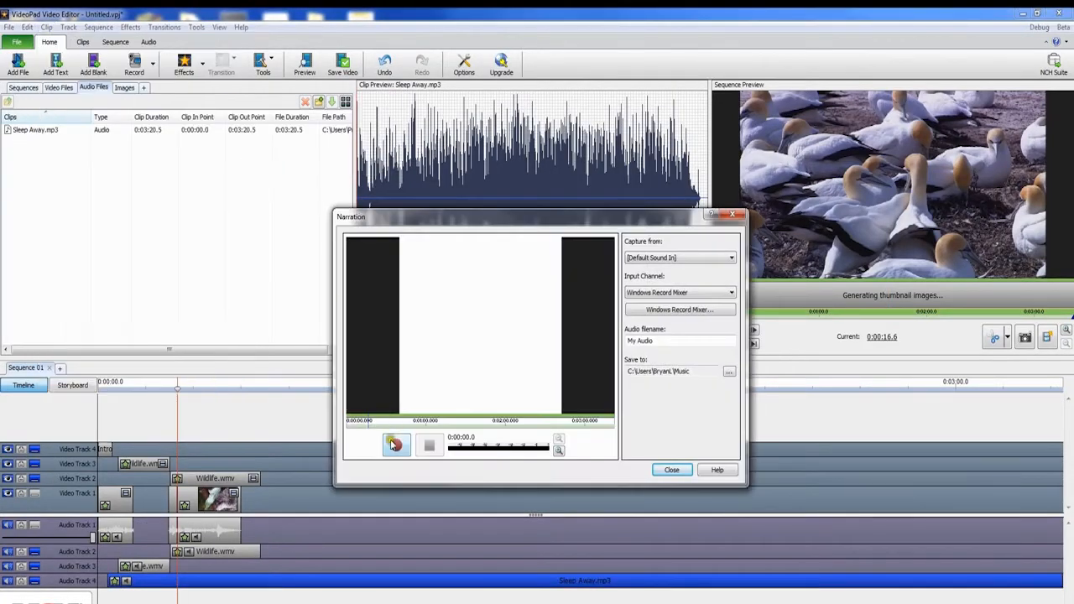
{"action": "left_click", "coordinate": [672, 470]}
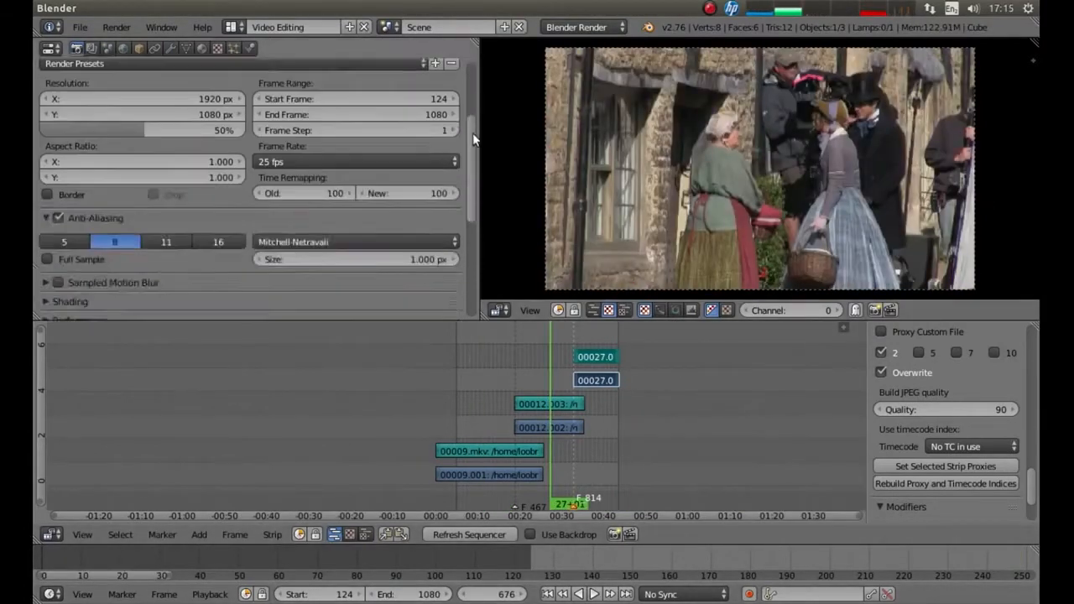
{"action": "scroll", "scroll_direction": "down", "scroll_amount": 3}
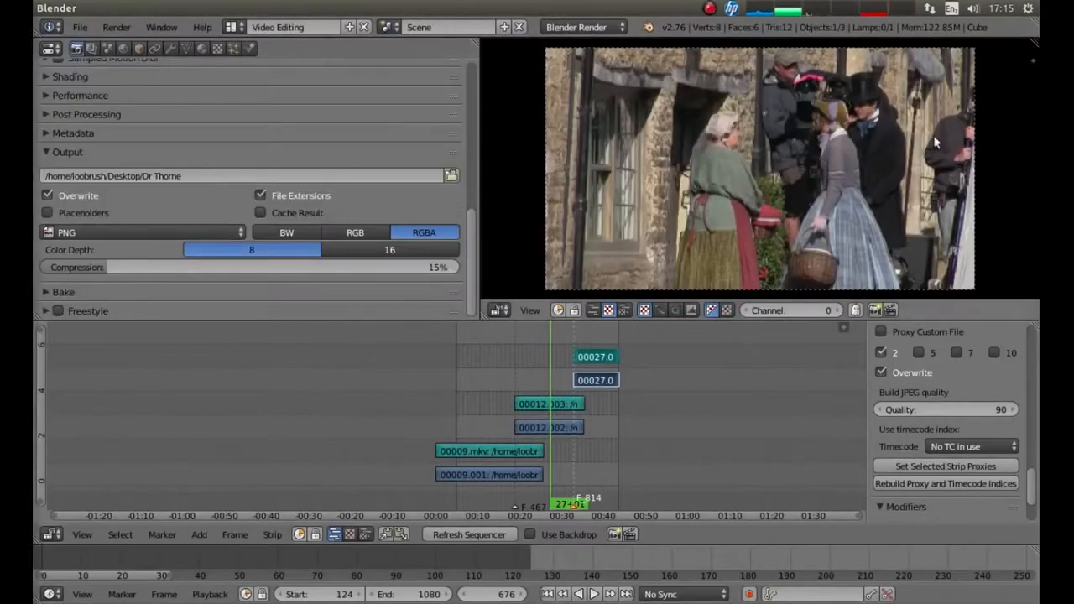
{"action": "left_click", "coordinate": [143, 232]}
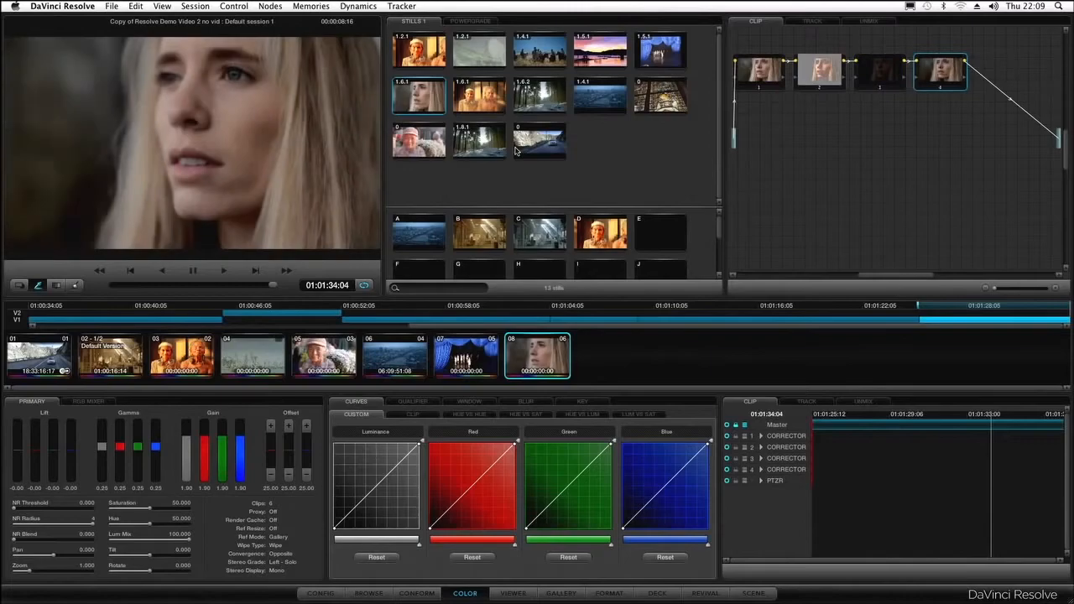
{"action": "left_click", "coordinate": [416, 594]}
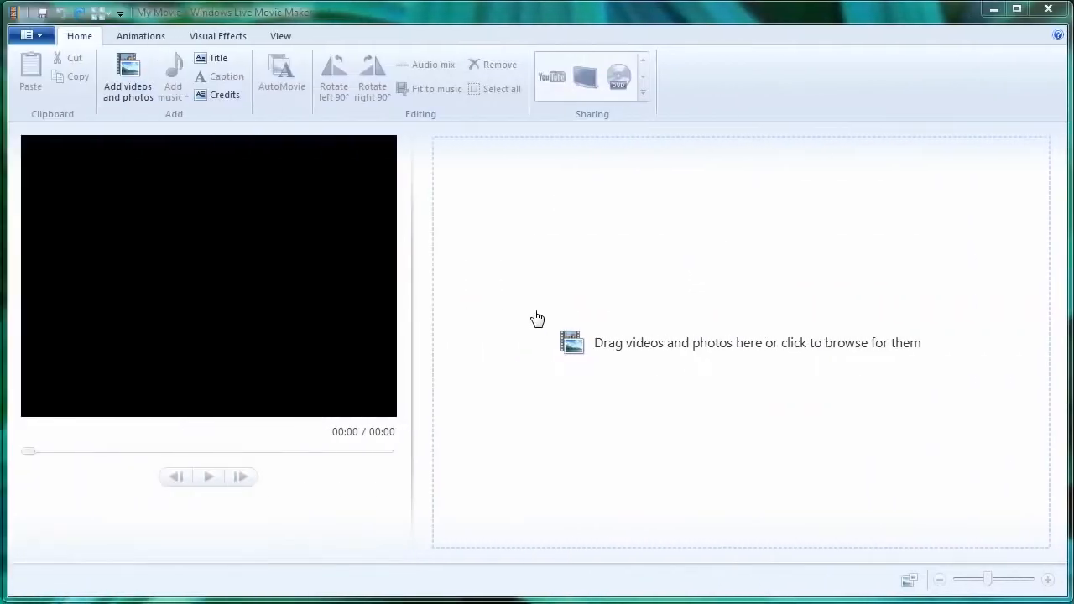
Step: Add the New Baby photos and videos, then Tape And String as the movie's music
{"action": "left_click", "coordinate": [128, 75]}
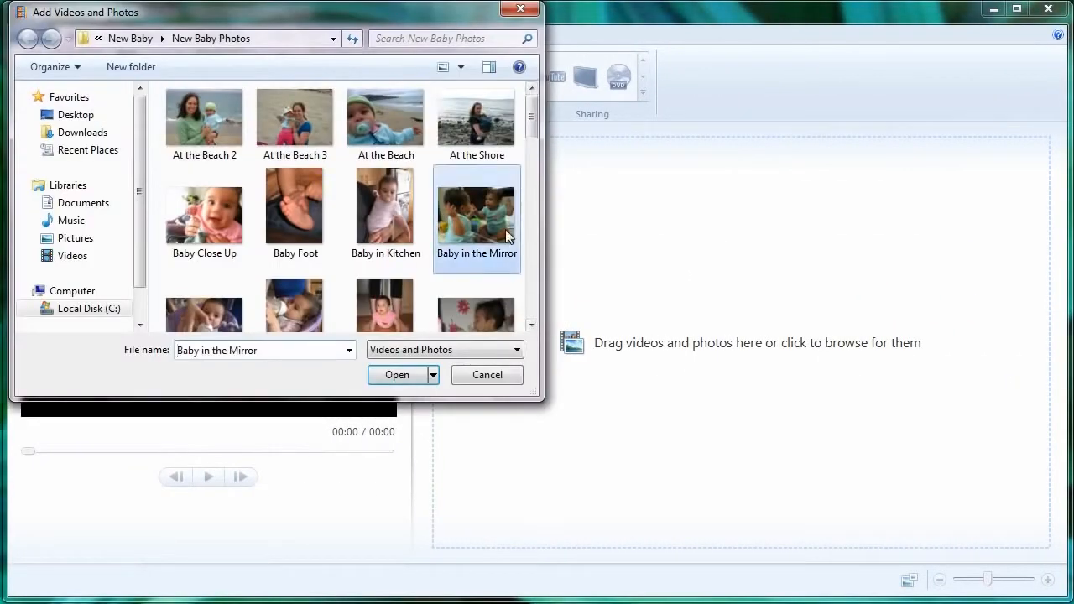
{"action": "left_click", "coordinate": [396, 376]}
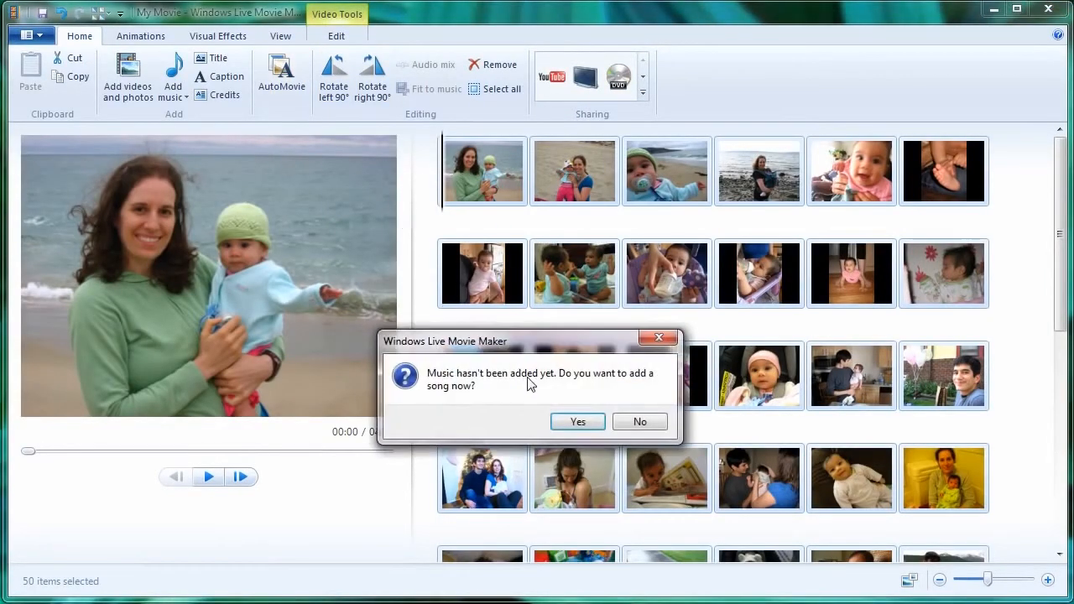
{"action": "left_click", "coordinate": [577, 421]}
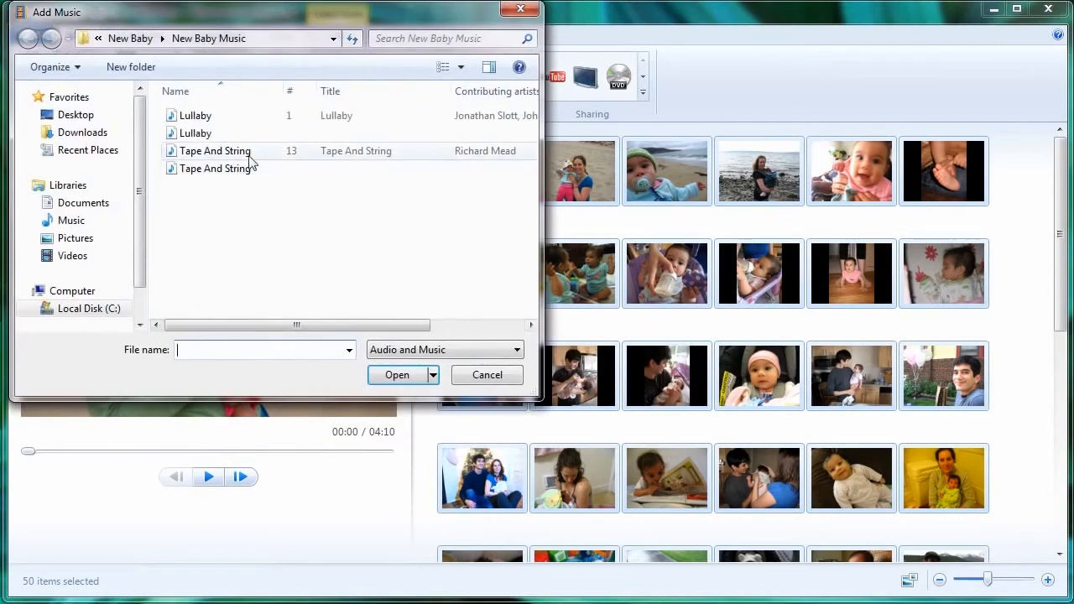
{"action": "left_click", "coordinate": [396, 376]}
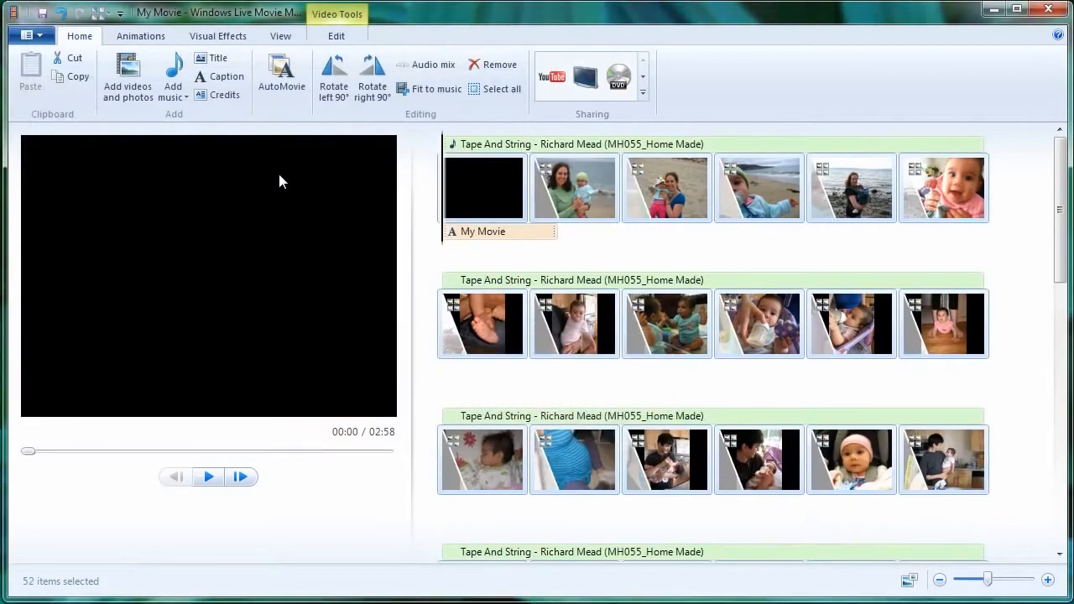
Step: Preview the movie, then resume playback from the fourth storyboard item
{"action": "left_click", "coordinate": [208, 477]}
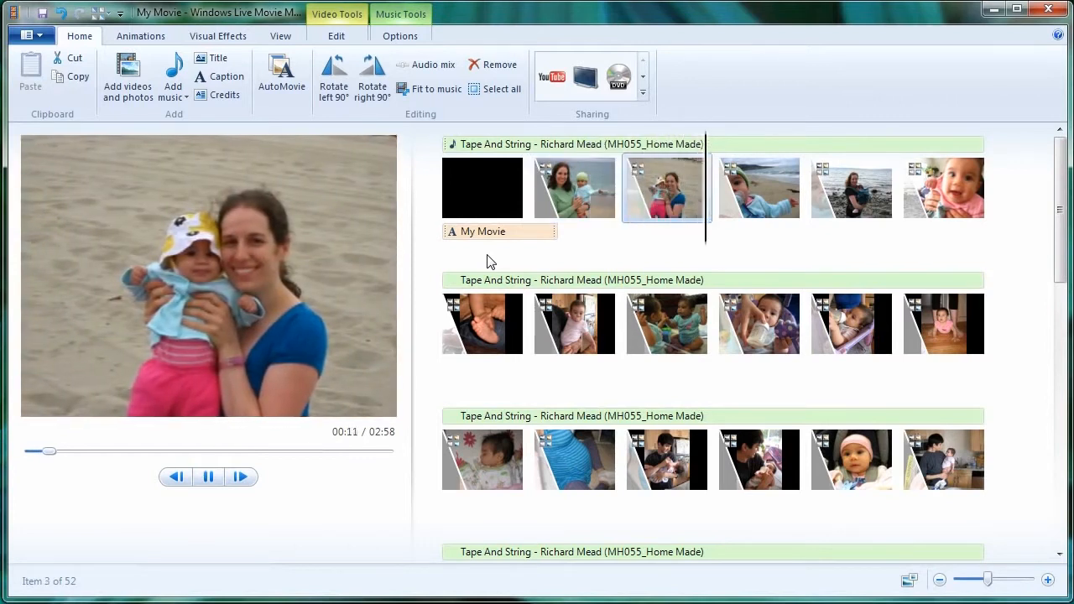
{"action": "left_click", "coordinate": [759, 188]}
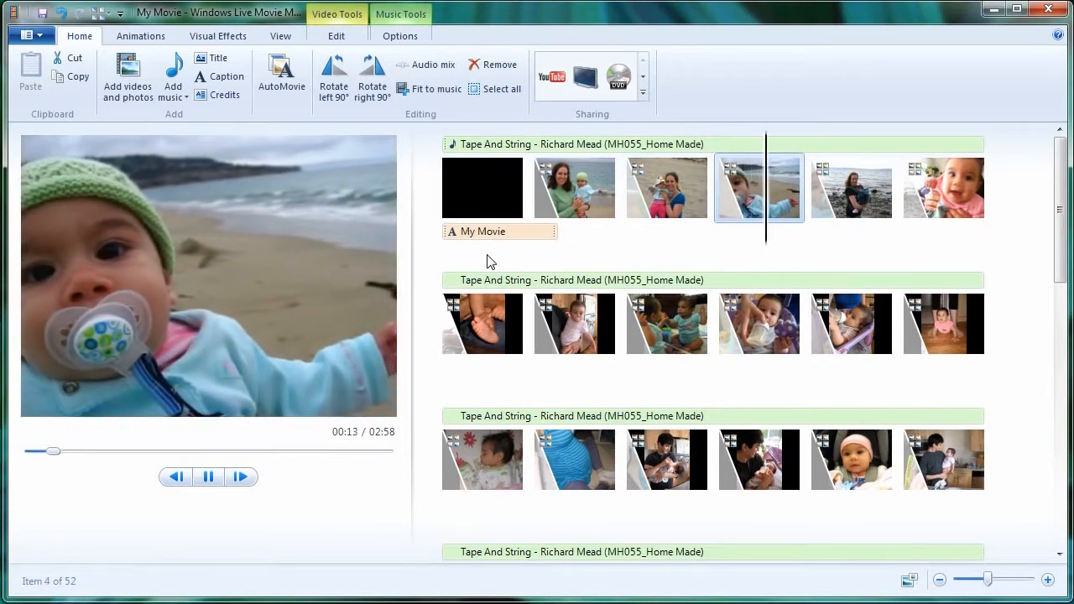
{"action": "left_click", "coordinate": [208, 476]}
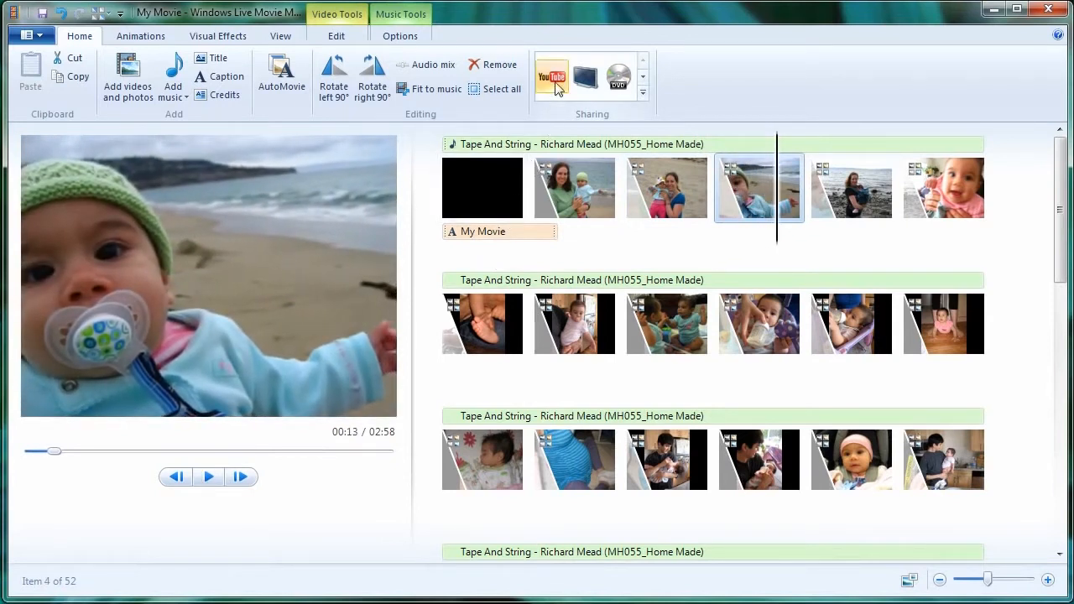
Step: Start publishing to YouTube, then back out of the sign-in
{"action": "left_click", "coordinate": [552, 77]}
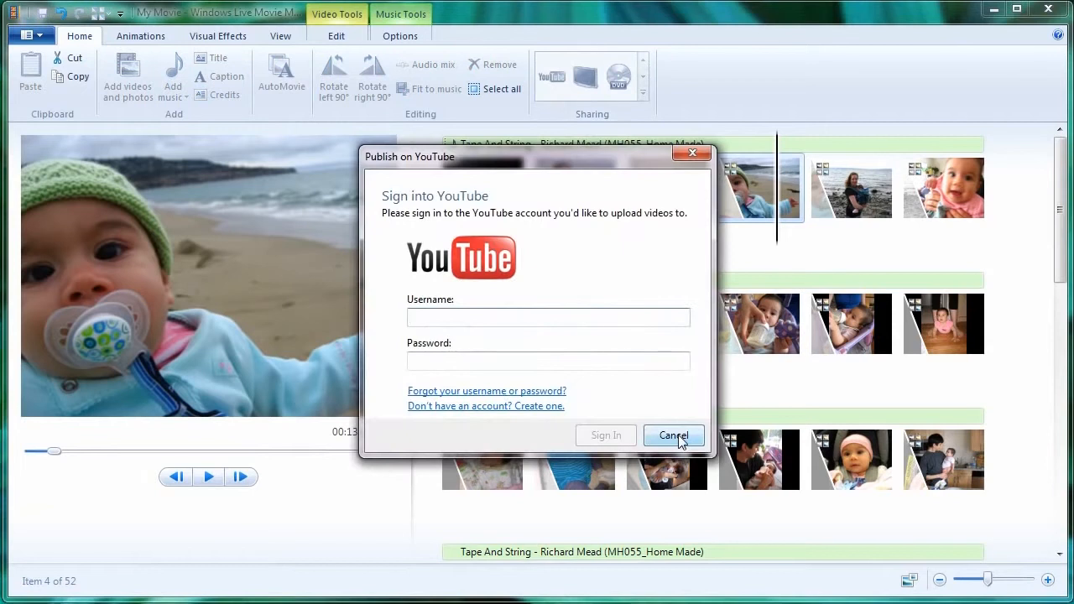
{"action": "left_click", "coordinate": [673, 436]}
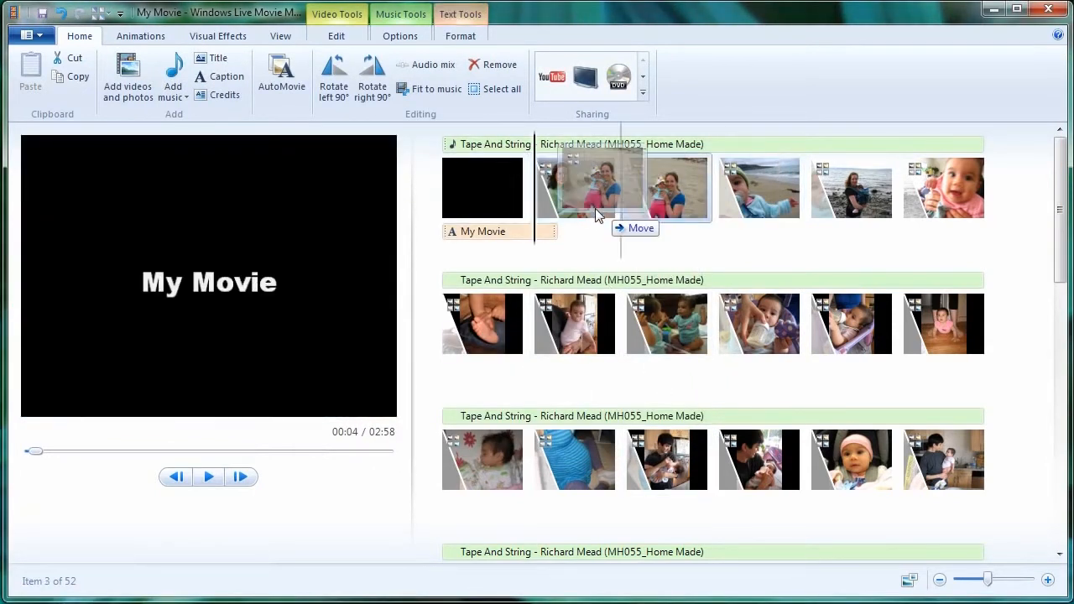
Step: Move the two beach photos and another clip, then show the Animations transition choices
{"action": "left_click_drag", "start_coordinate": [596, 185], "coordinate": [714, 185]}
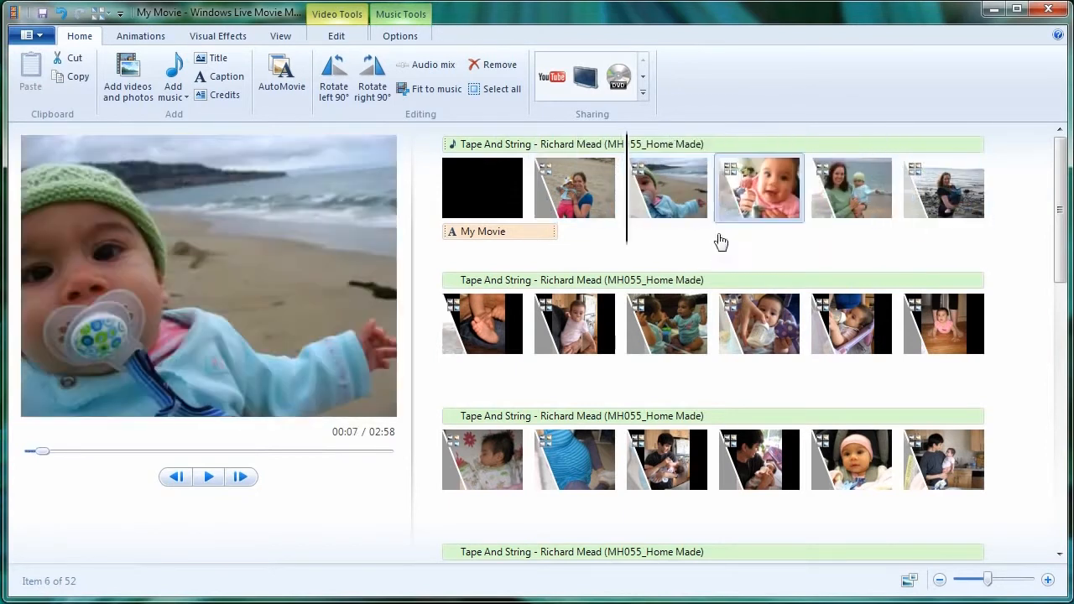
{"action": "left_click", "coordinate": [668, 459]}
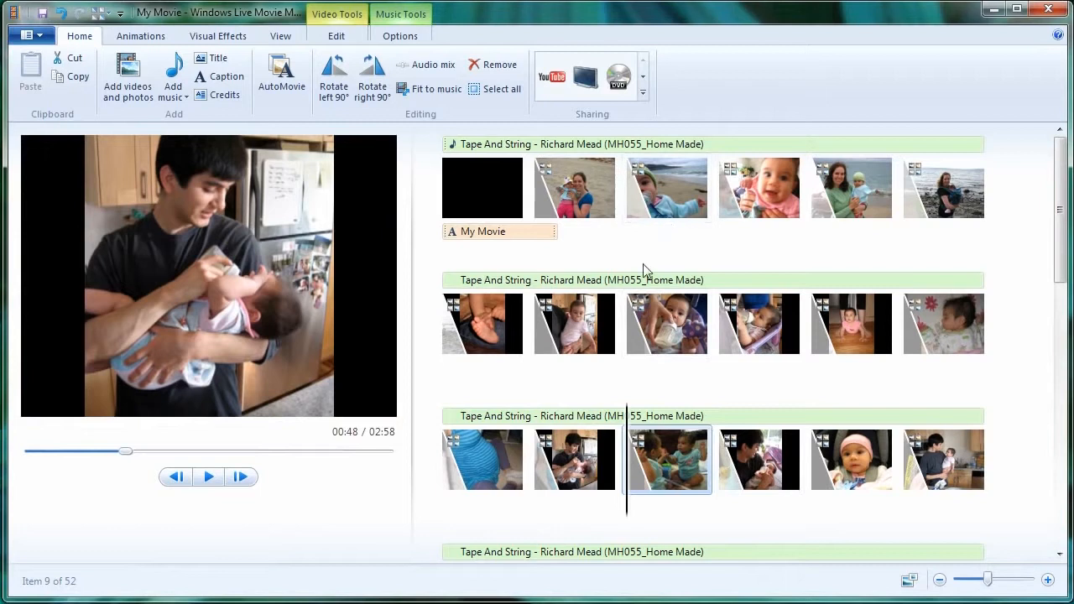
{"action": "left_click", "coordinate": [758, 188]}
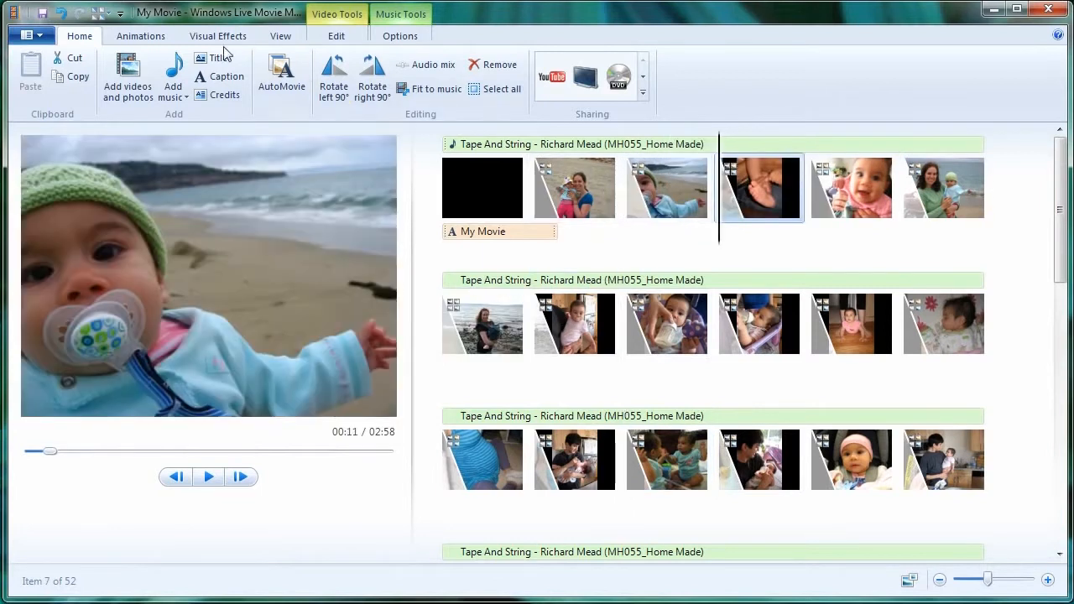
{"action": "left_click", "coordinate": [141, 37]}
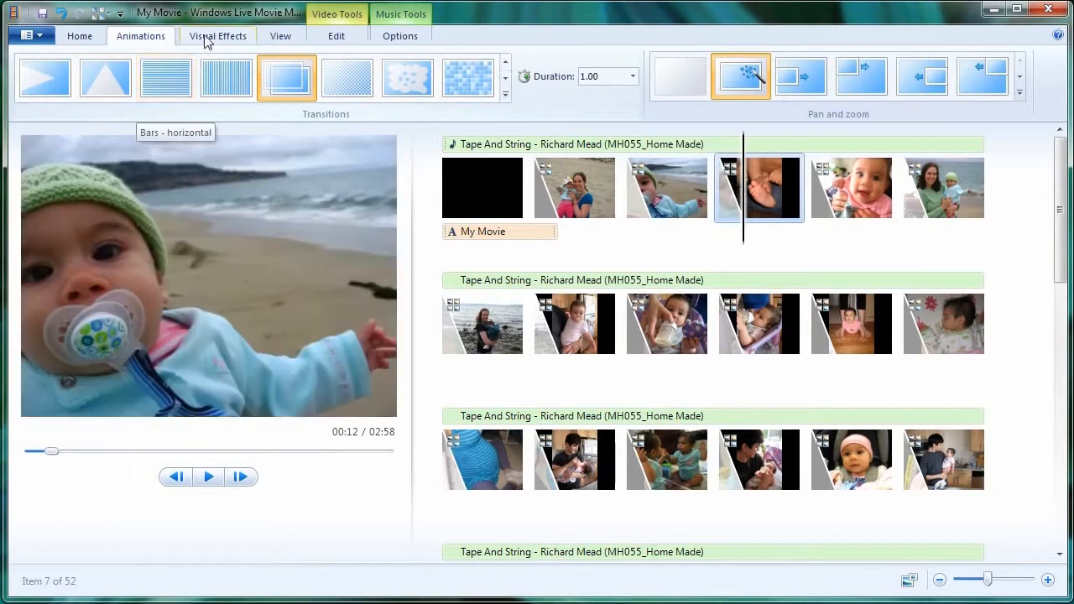
{"action": "left_click", "coordinate": [218, 35]}
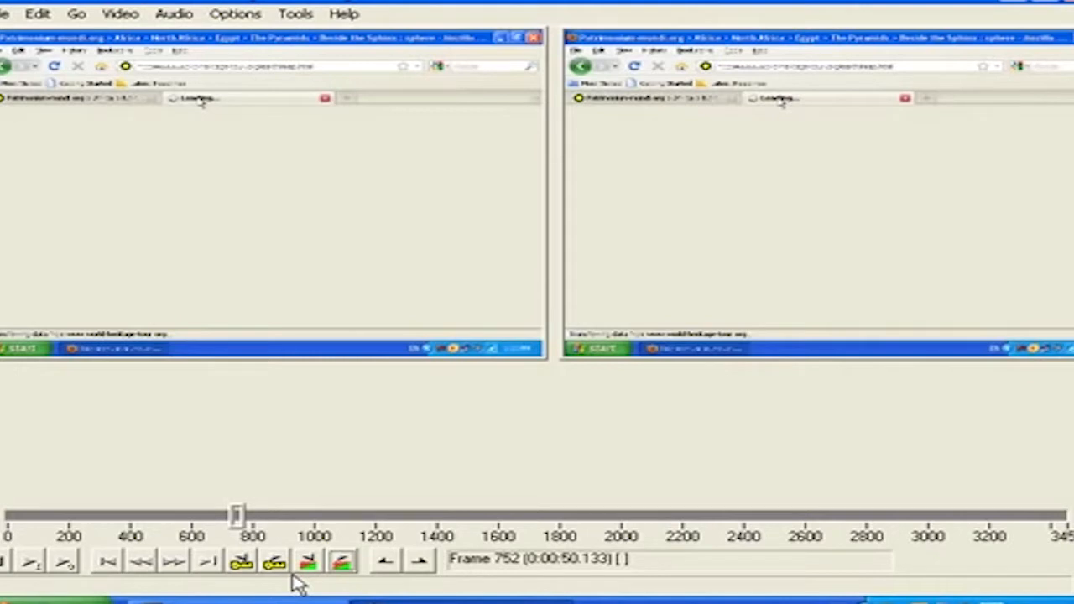
Step: Paste the copied frames and lower the Sphinx clip's saturation in the HSV Adjust filter
{"action": "left_click", "coordinate": [37, 13]}
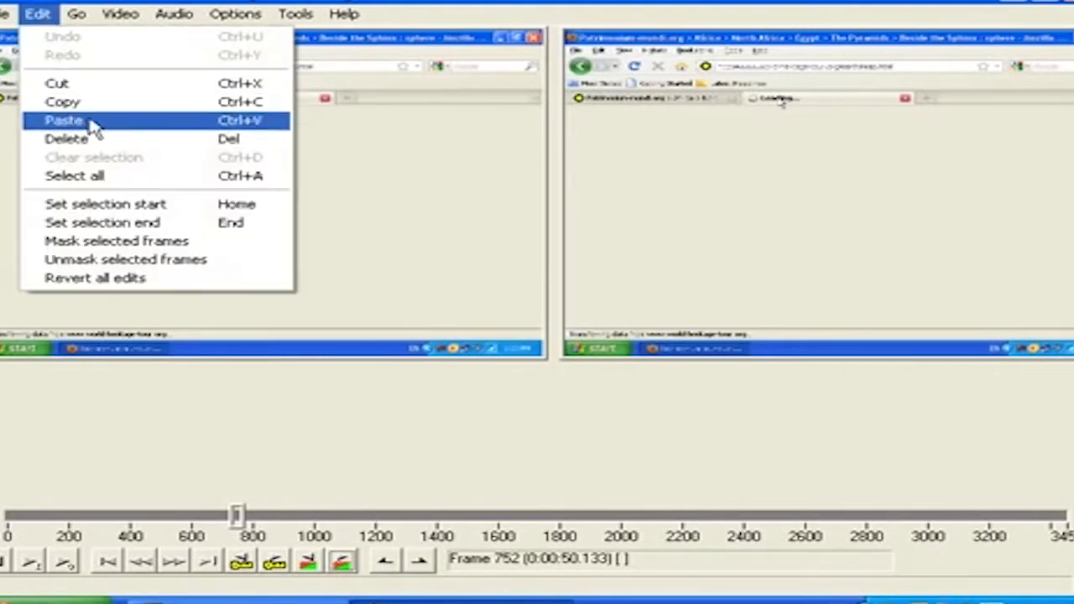
{"action": "left_click", "coordinate": [174, 14]}
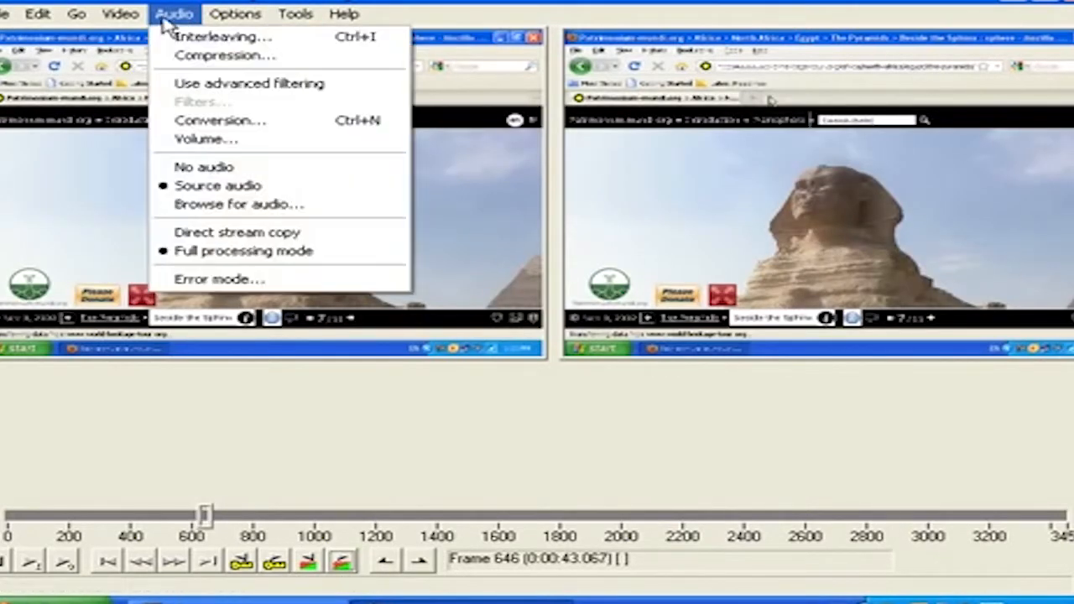
{"action": "left_click", "coordinate": [225, 53]}
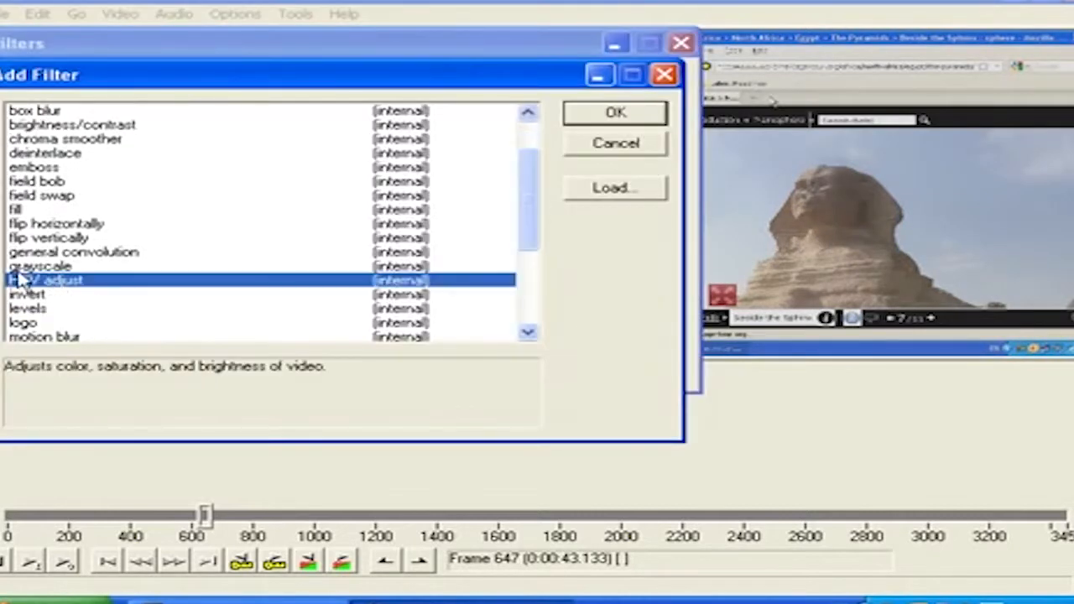
{"action": "left_click", "coordinate": [614, 112]}
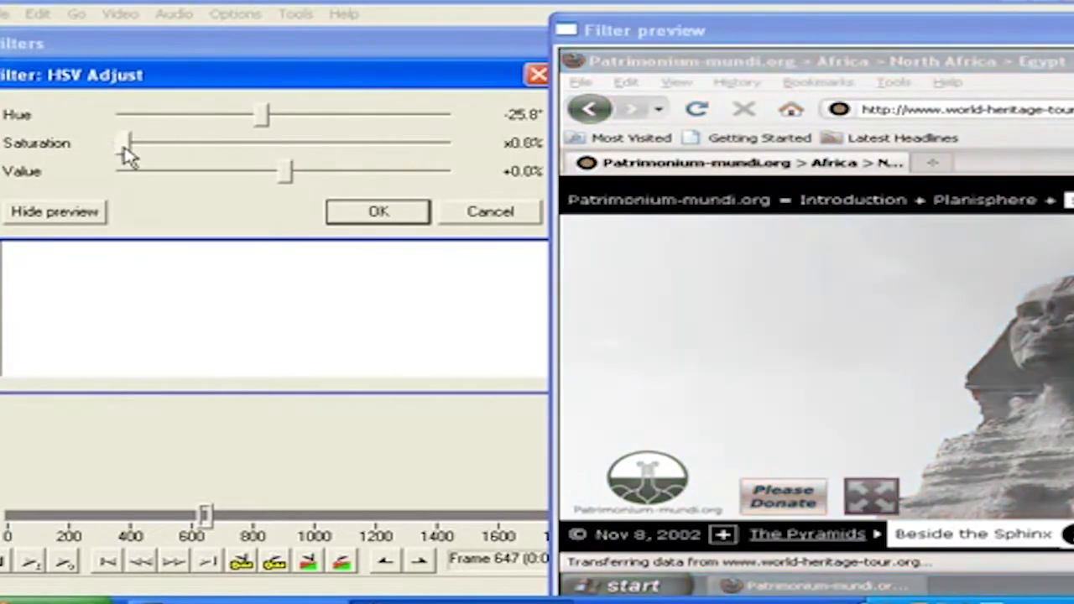
Step: Set the frame rate to 30 fps and choose the Xvid MPEG-4 codec for compression
{"action": "left_click", "coordinate": [121, 13]}
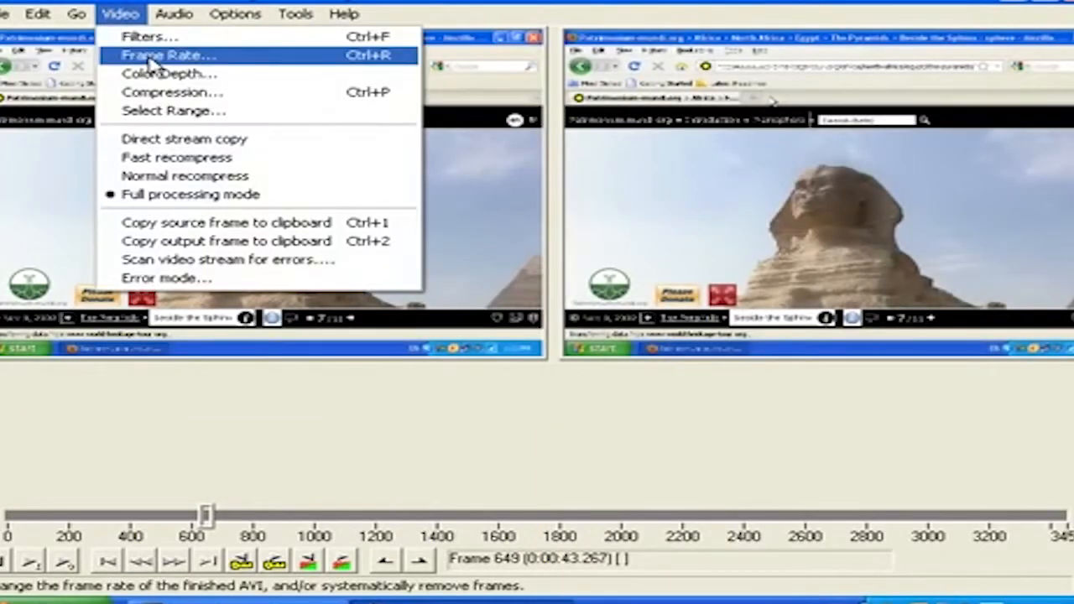
{"action": "left_click", "coordinate": [168, 54]}
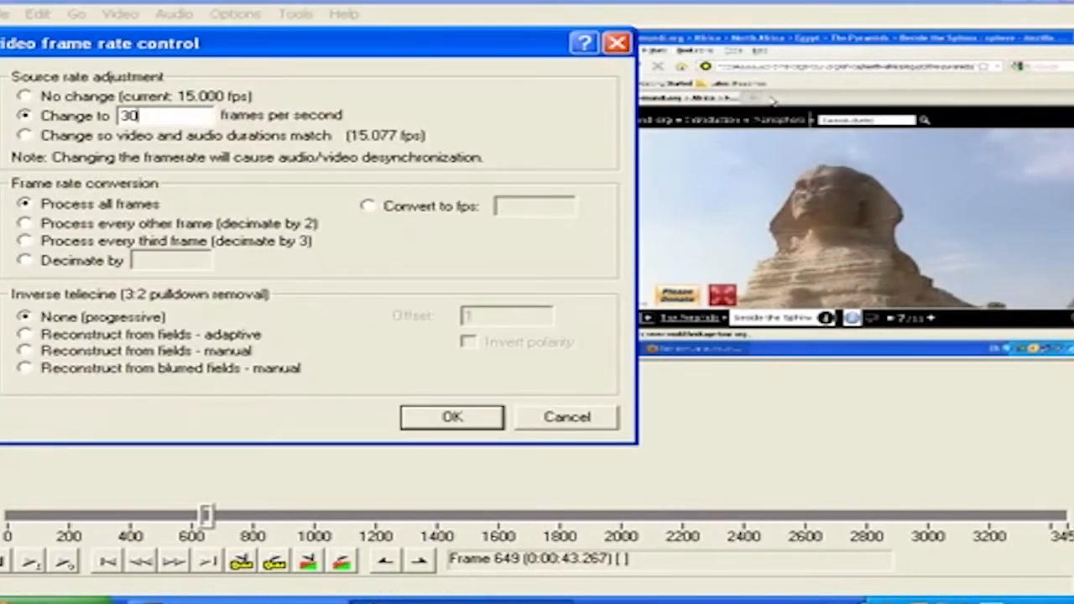
{"action": "left_click", "coordinate": [451, 416]}
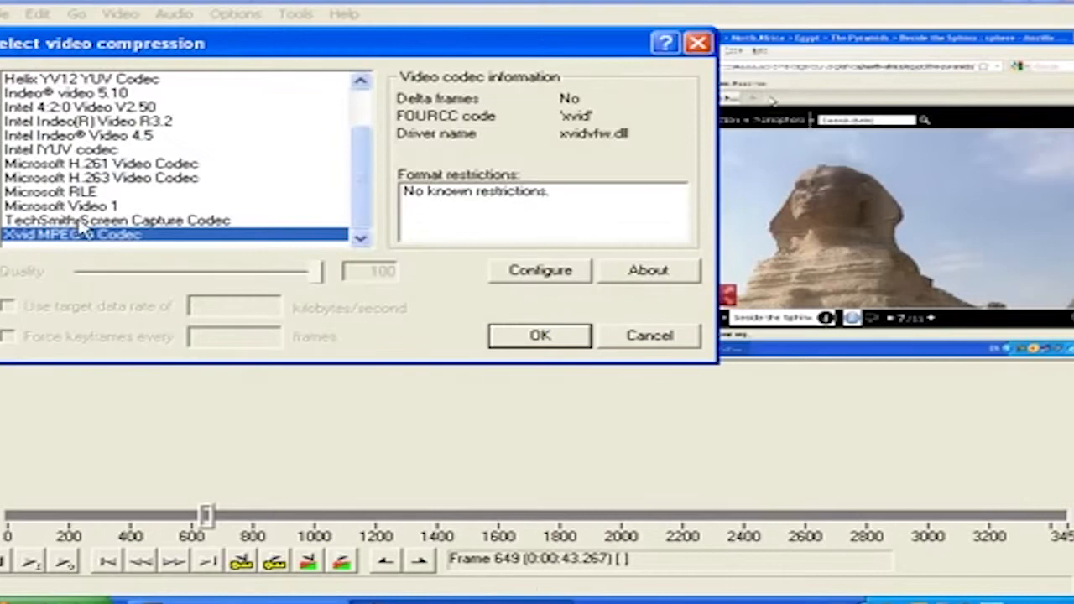
{"action": "left_click", "coordinate": [235, 13]}
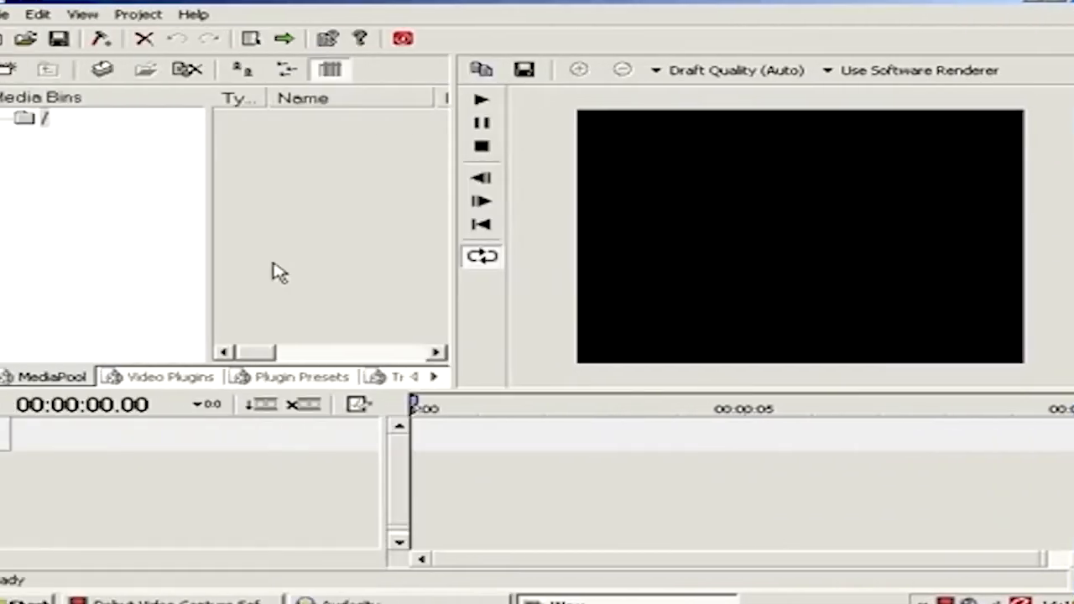
{"action": "mouse_move", "coordinate": [221, 317]}
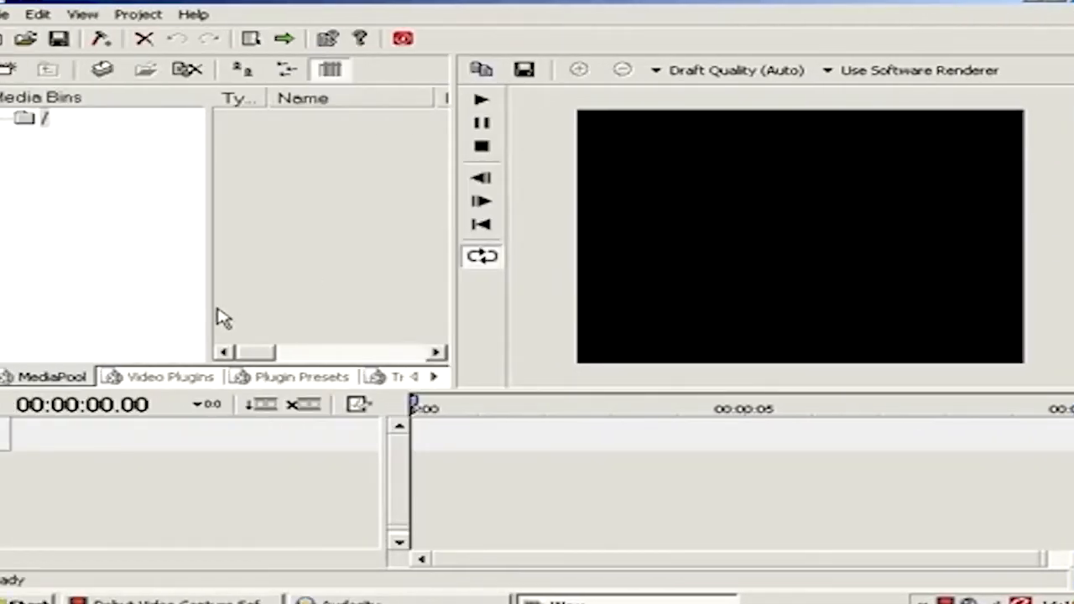
{"action": "mouse_move", "coordinate": [540, 210]}
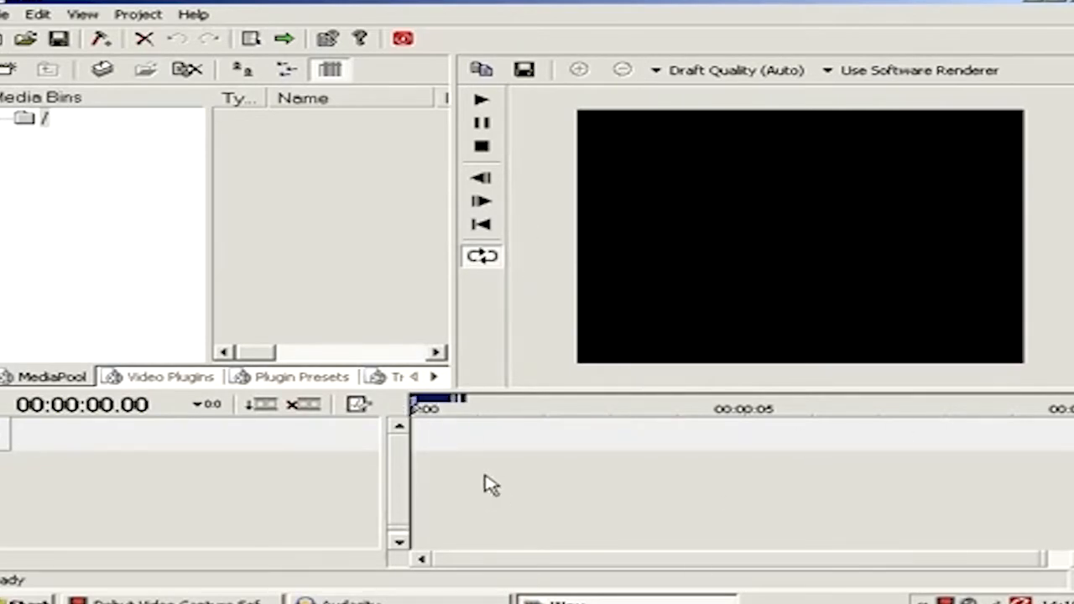
{"action": "mouse_move", "coordinate": [272, 258]}
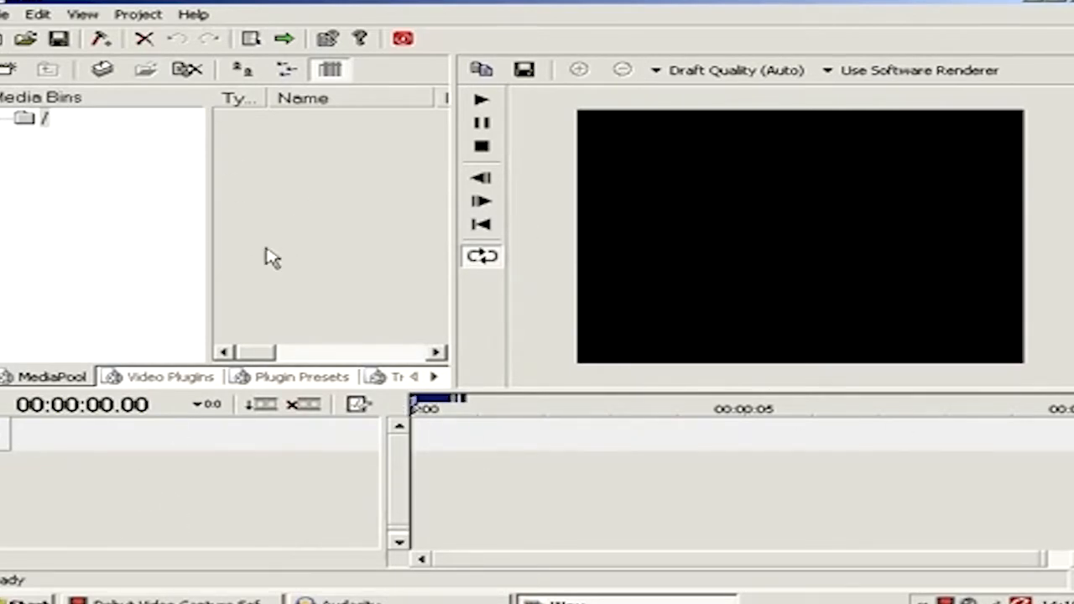
{"action": "mouse_move", "coordinate": [268, 389]}
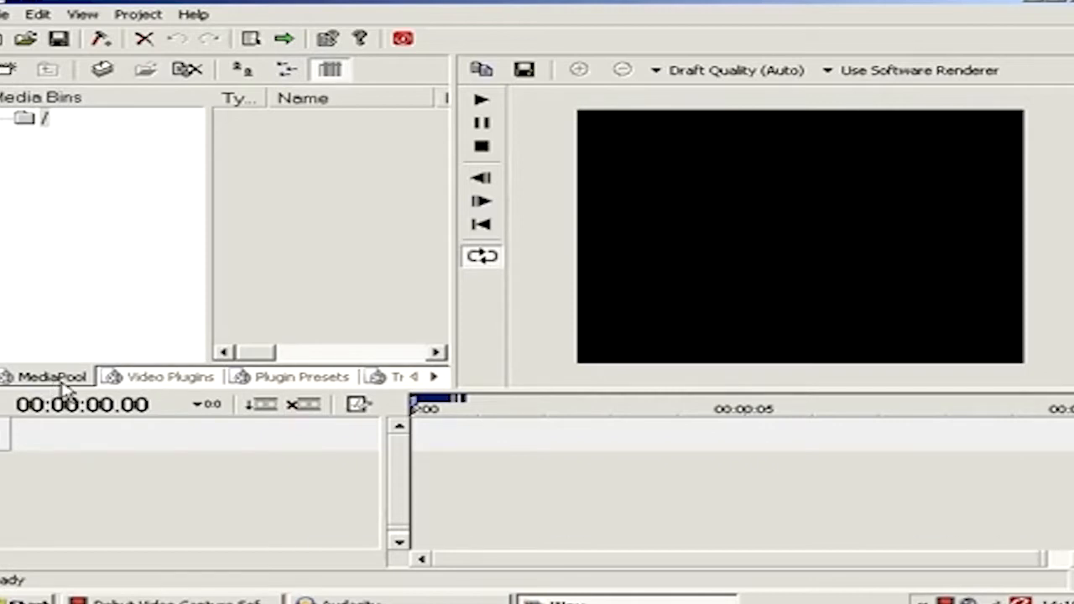
{"action": "mouse_move", "coordinate": [174, 218]}
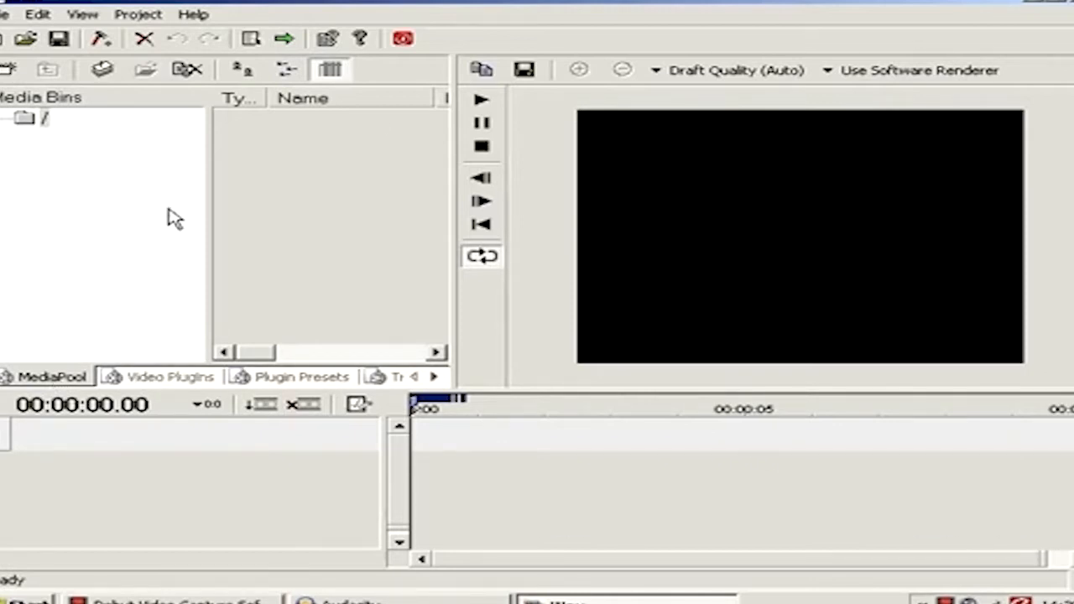
{"action": "left_click", "coordinate": [171, 376]}
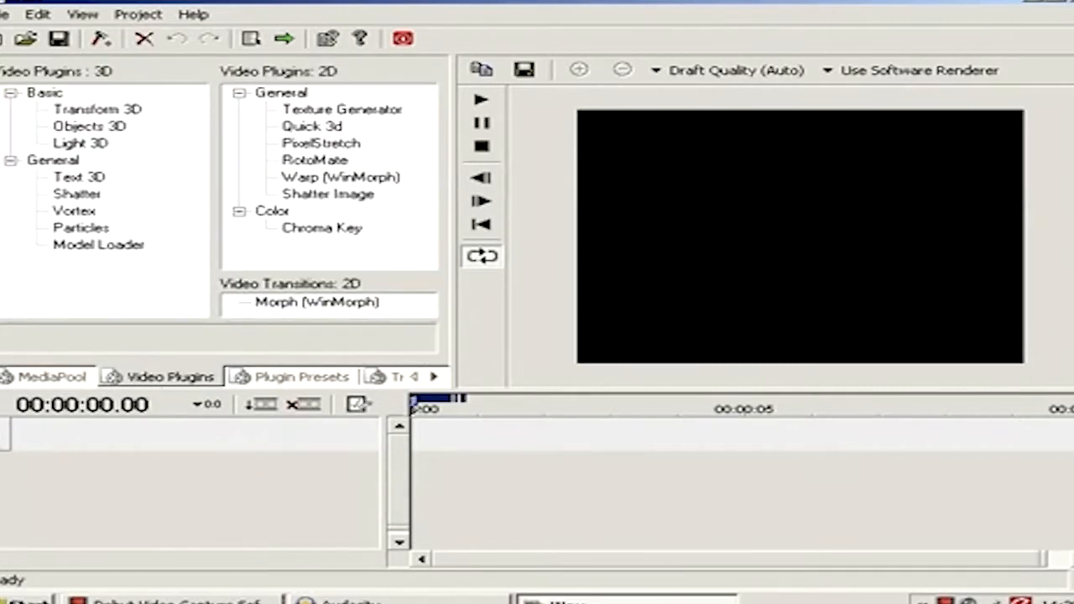
{"action": "mouse_move", "coordinate": [754, 440]}
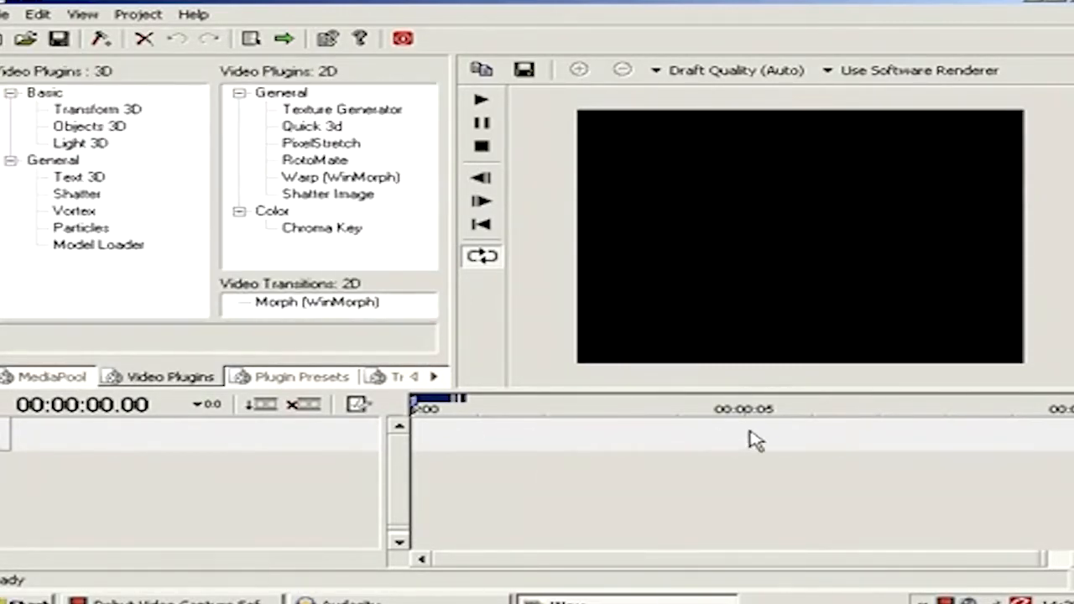
{"action": "left_click", "coordinate": [302, 376]}
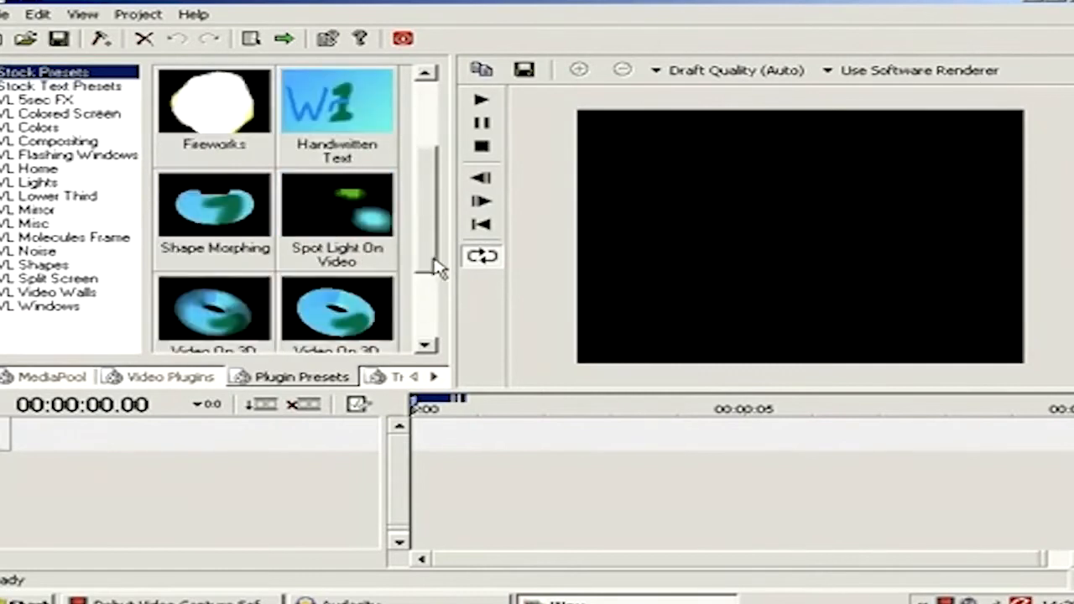
{"action": "left_click", "coordinate": [39, 99]}
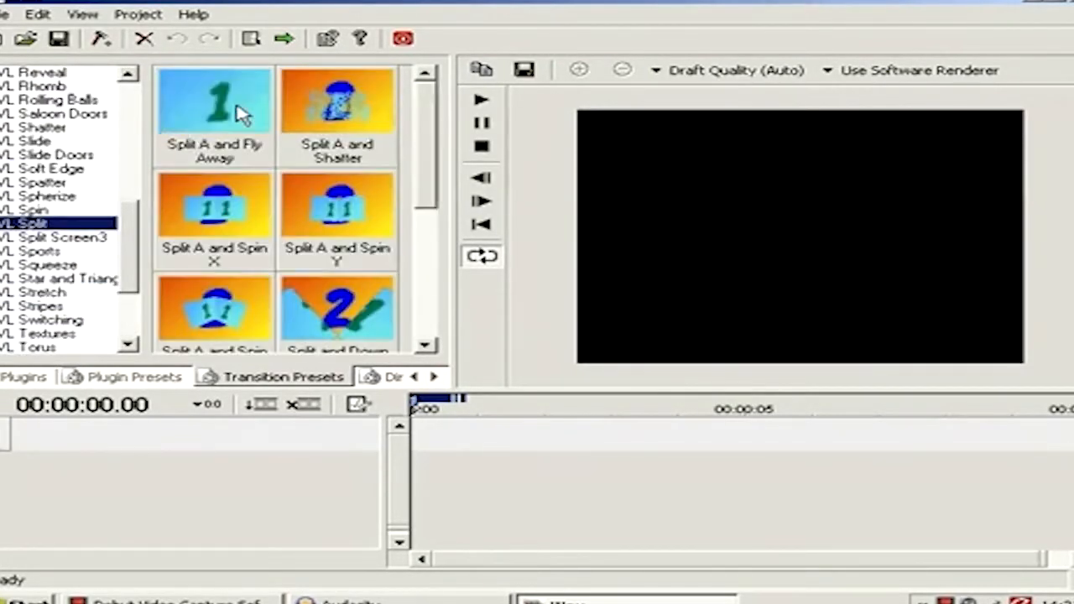
{"action": "left_click", "coordinate": [323, 376]}
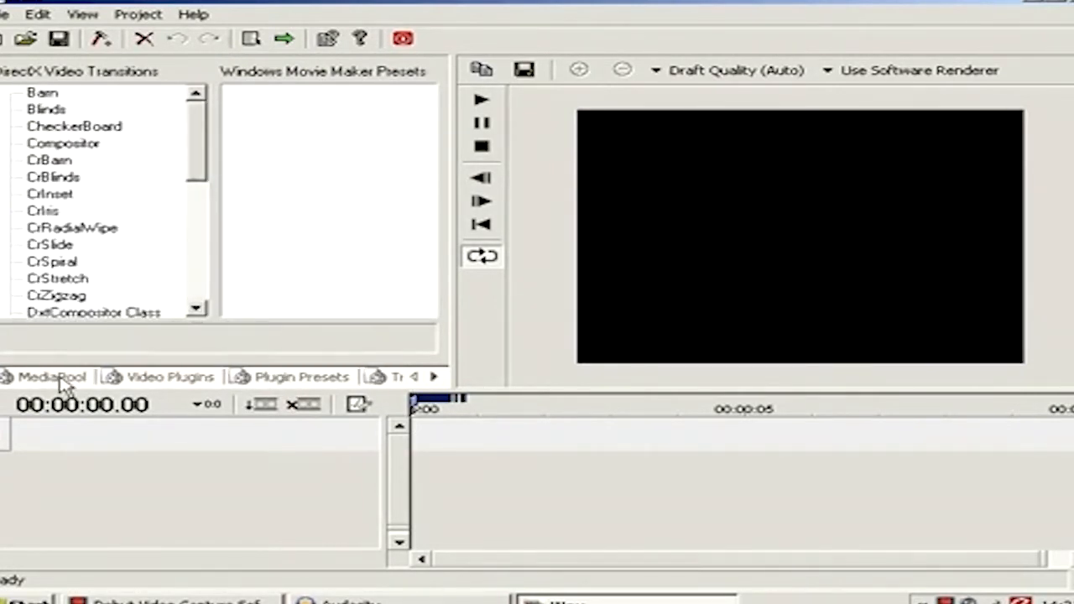
{"action": "left_click", "coordinate": [52, 376]}
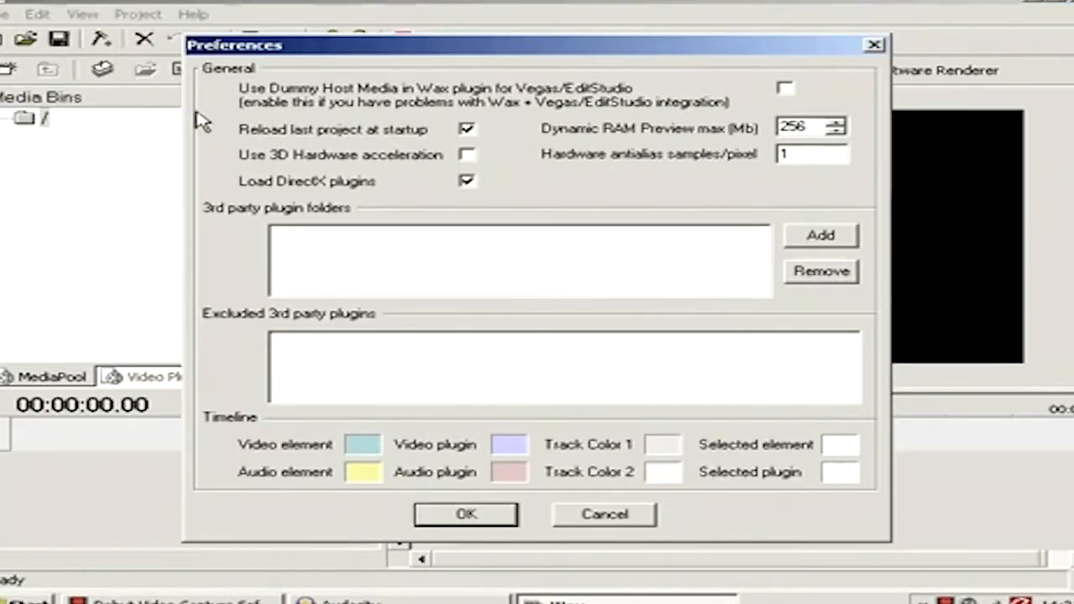
{"action": "mouse_move", "coordinate": [590, 150]}
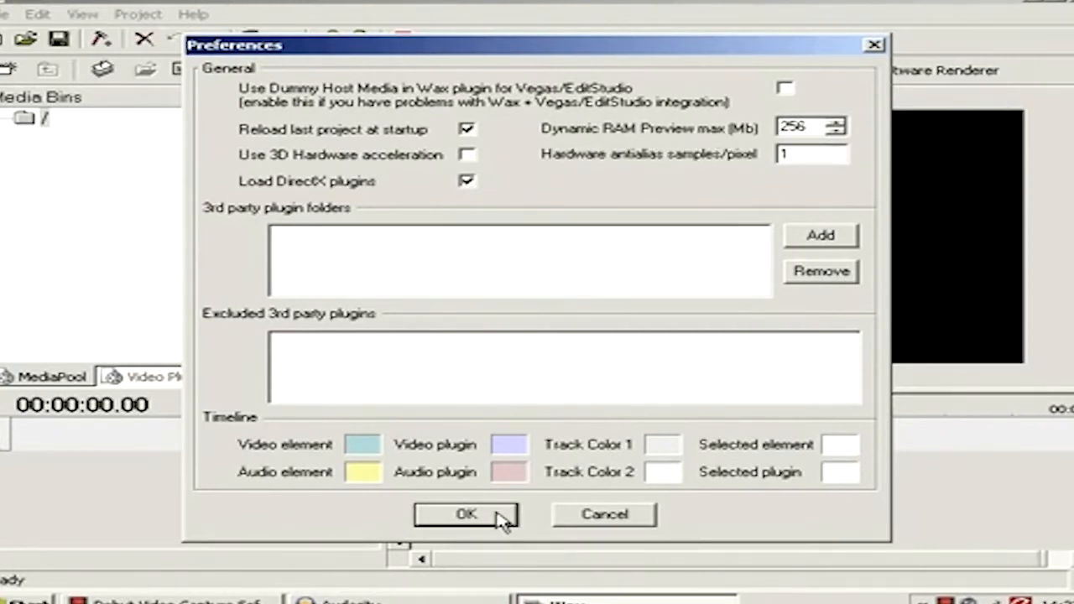
{"action": "left_click", "coordinate": [467, 514]}
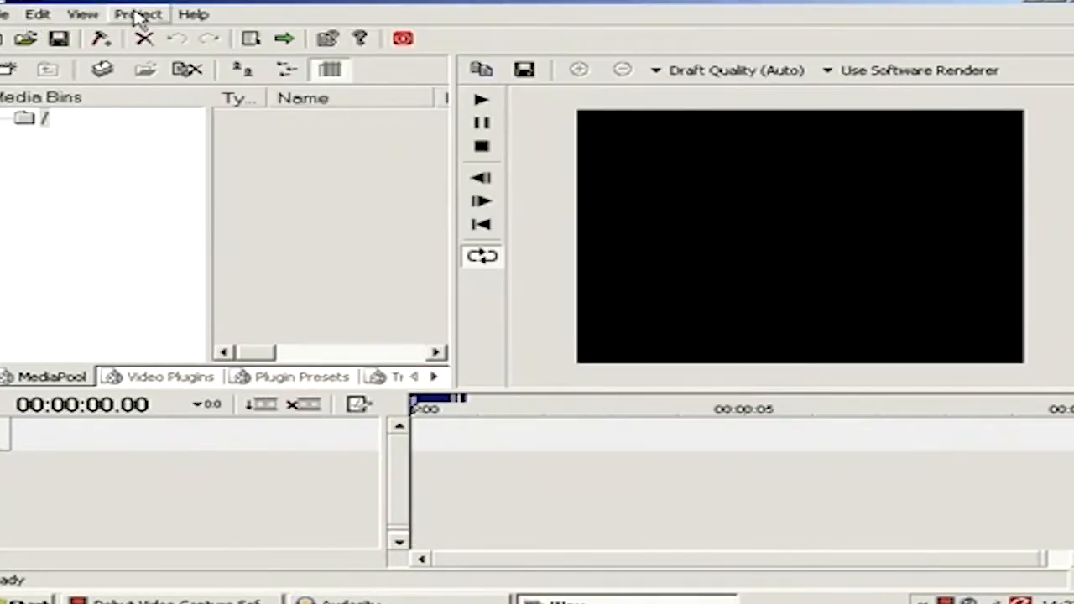
{"action": "left_click", "coordinate": [137, 13]}
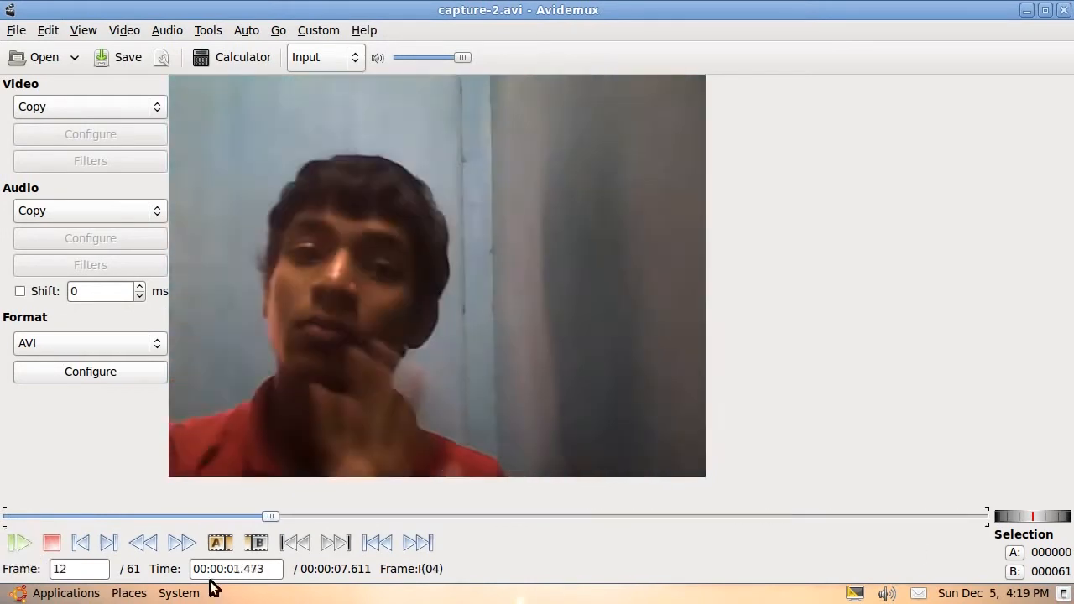
Step: Play the webcam clip and jump to its last frame
{"action": "left_click", "coordinate": [19, 544]}
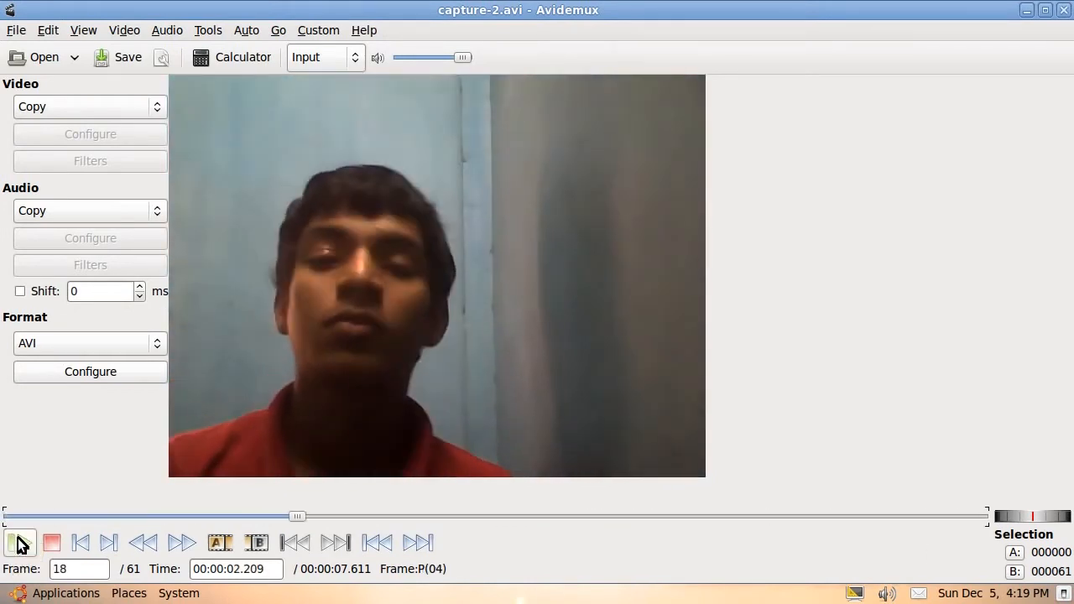
{"action": "left_click", "coordinate": [20, 543]}
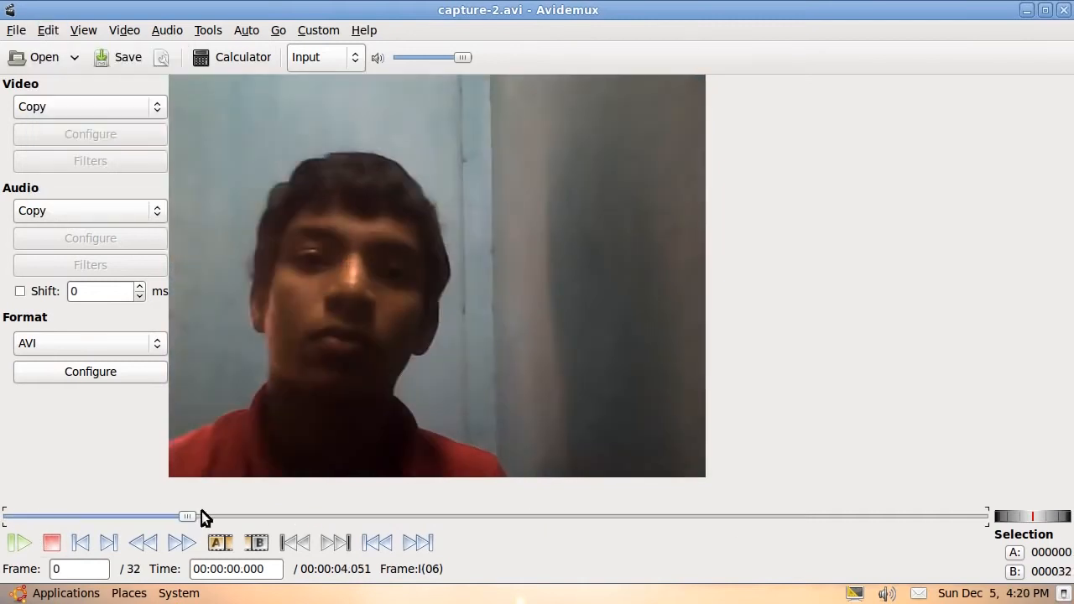
{"action": "left_click_drag", "start_coordinate": [187, 515], "coordinate": [978, 515]}
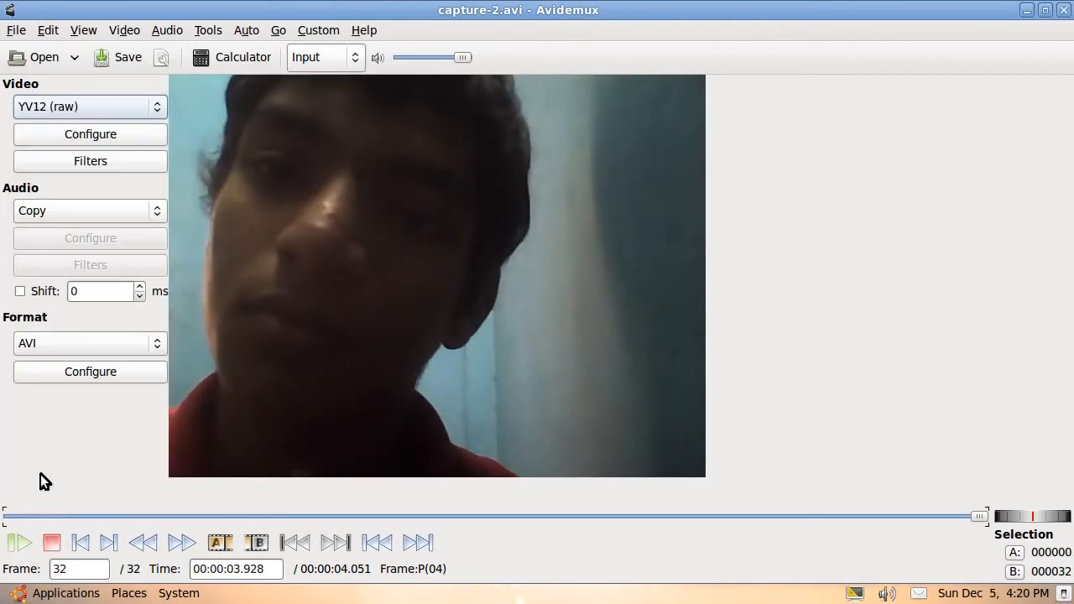
Step: Apply Contrast 1.2, brightness 13 and a Vertical flip filter to capture-2.avi
{"action": "left_click", "coordinate": [90, 161]}
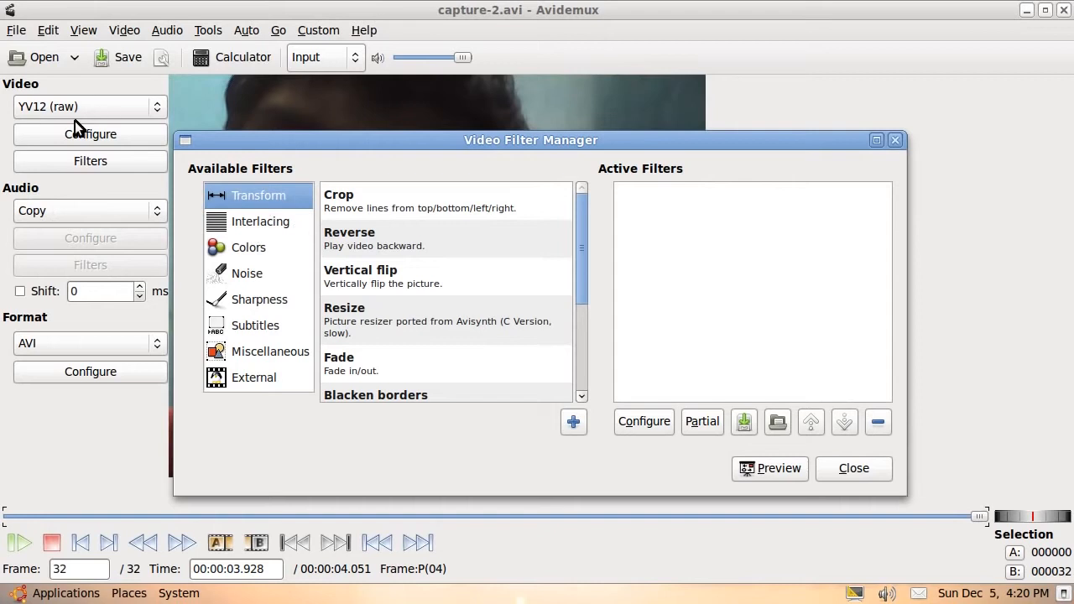
{"action": "scroll", "scroll_direction": "down", "scroll_amount": 3}
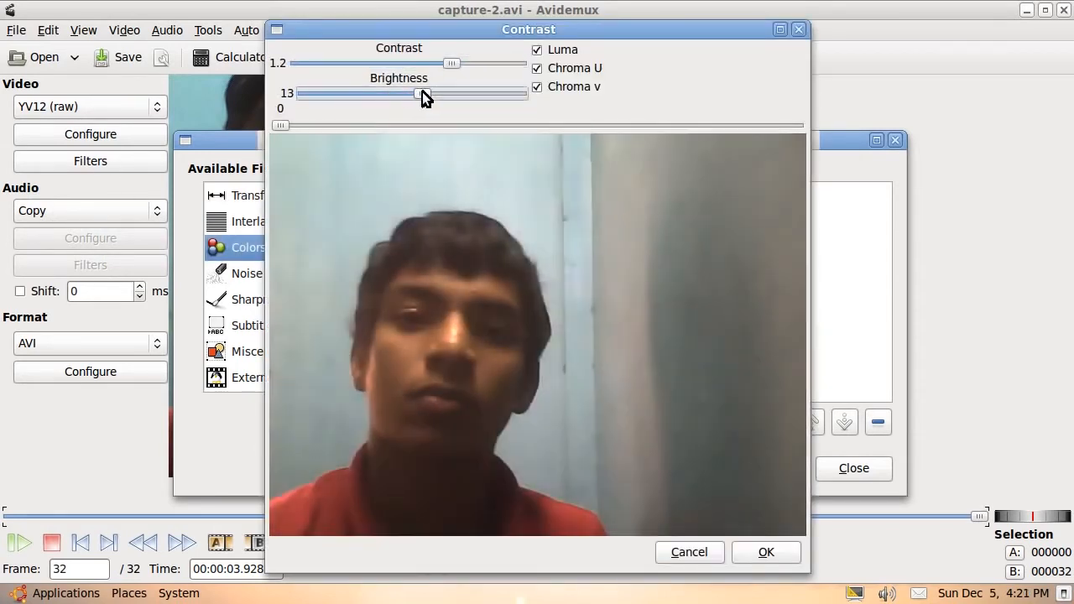
{"action": "left_click", "coordinate": [765, 552]}
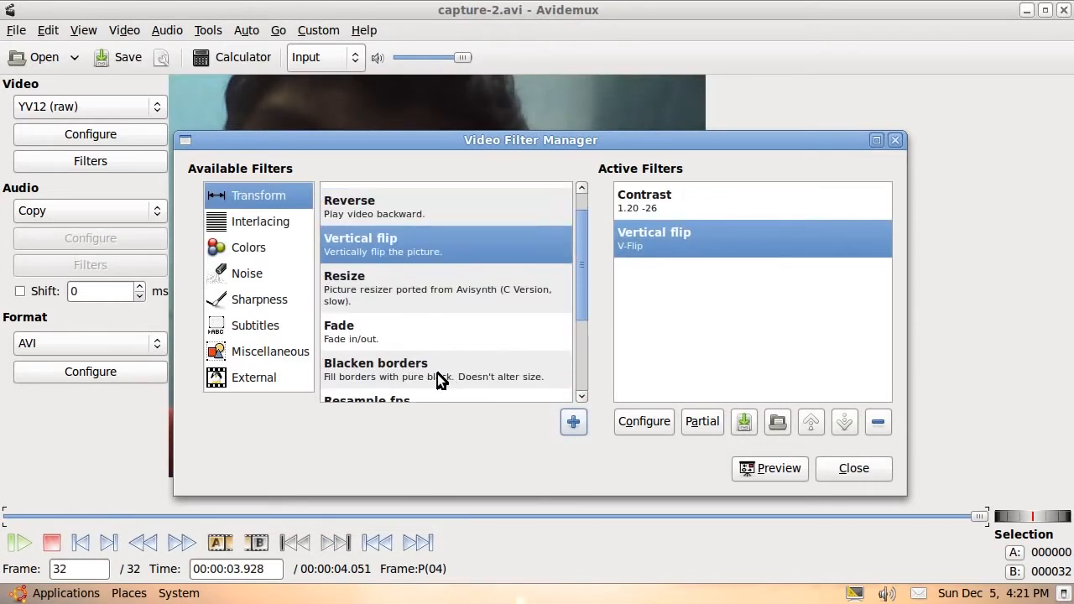
{"action": "double_click", "coordinate": [376, 369]}
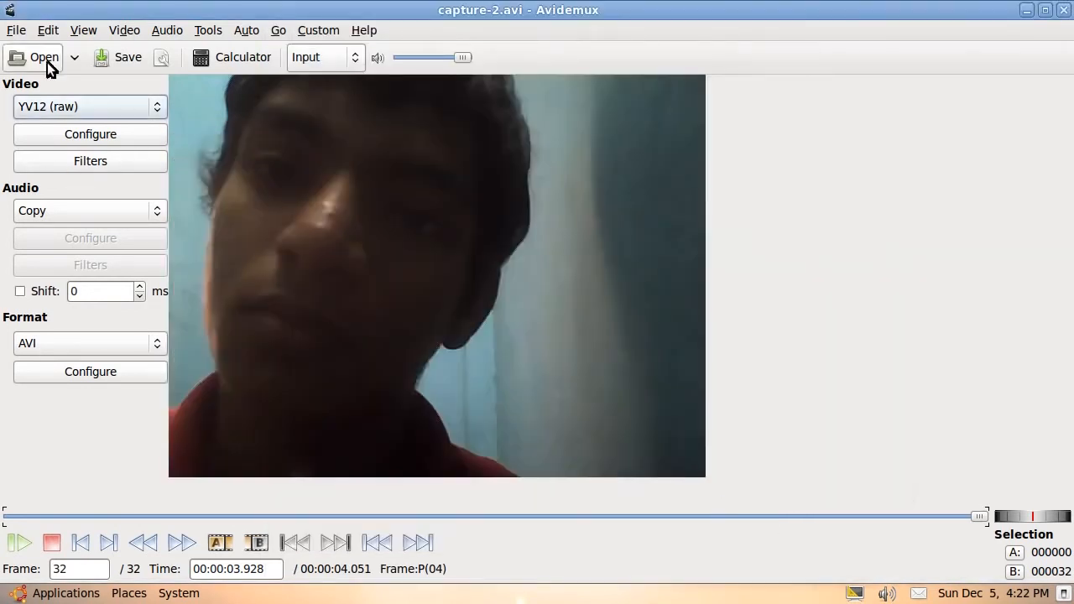
{"action": "left_click", "coordinate": [127, 57]}
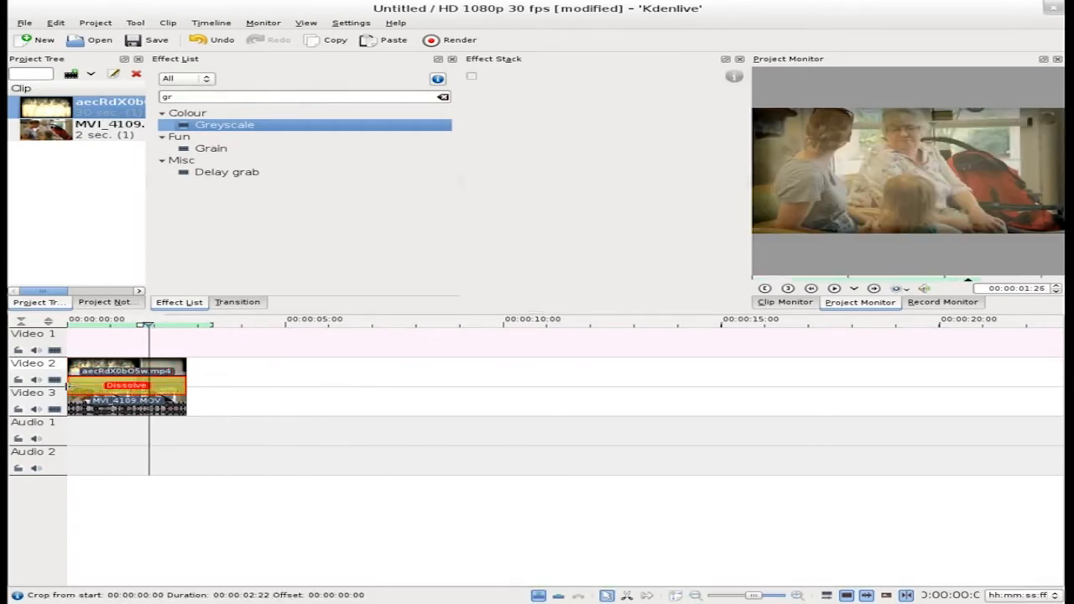
Step: Set the transition between the stacked clips to the multiply blend type
{"action": "left_click", "coordinate": [126, 384]}
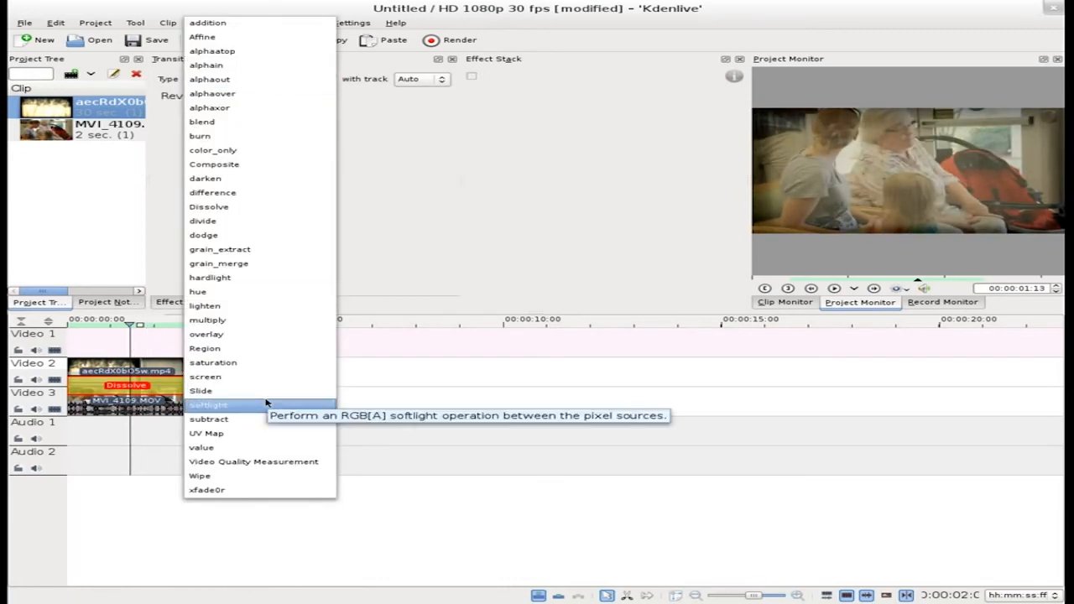
{"action": "left_click", "coordinate": [208, 319]}
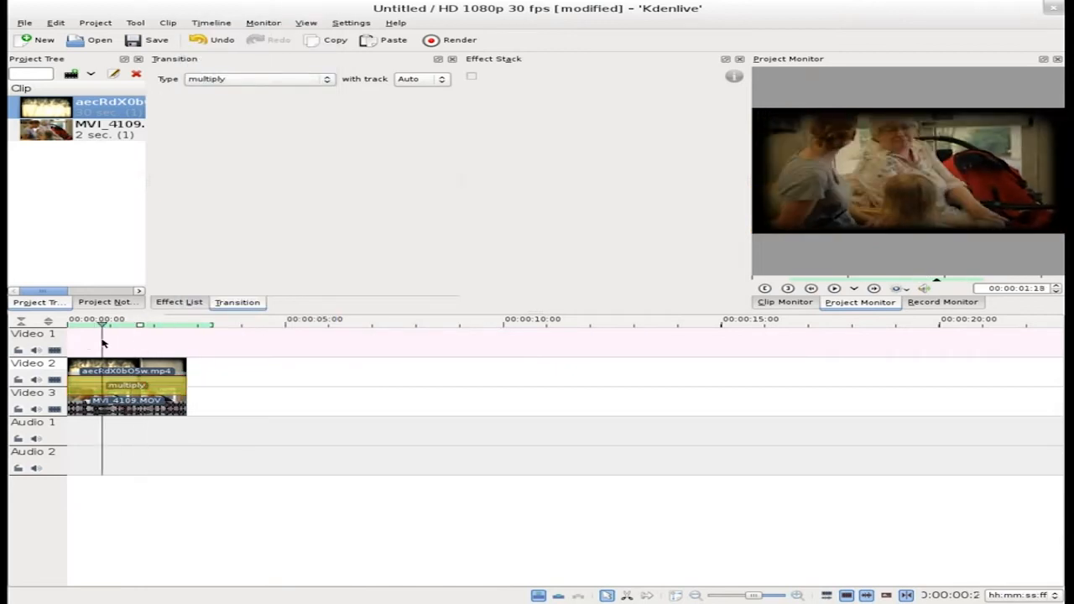
{"action": "left_click", "coordinate": [139, 328]}
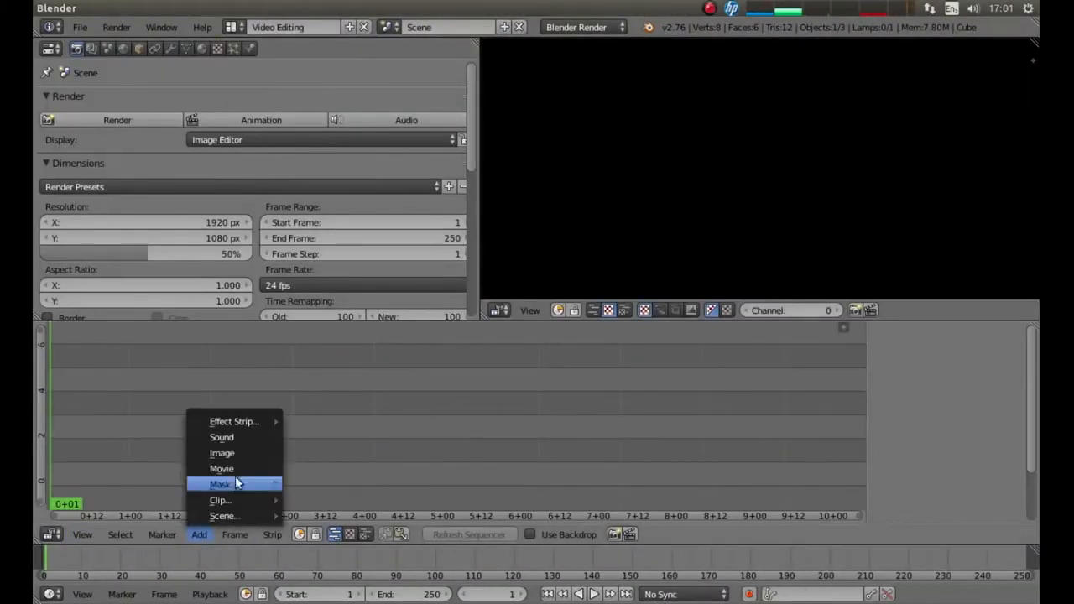
Step: Add movie strips to the sequencer and set output to /home/loobrush/Desktop/Dr Thorne
{"action": "left_click", "coordinate": [222, 468]}
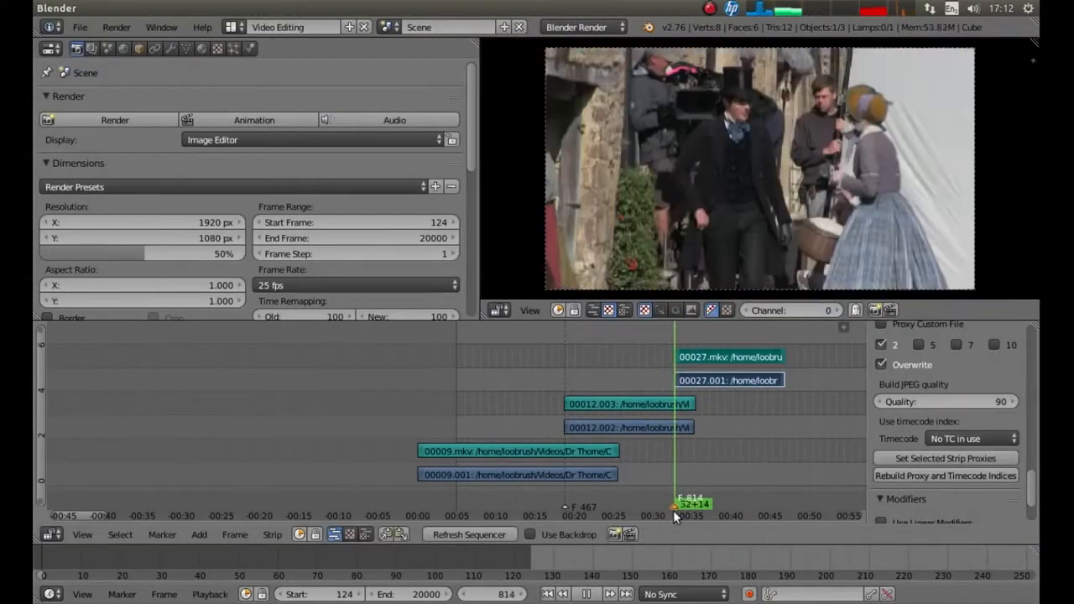
{"action": "left_click_drag", "start_coordinate": [730, 356], "coordinate": [702, 356]}
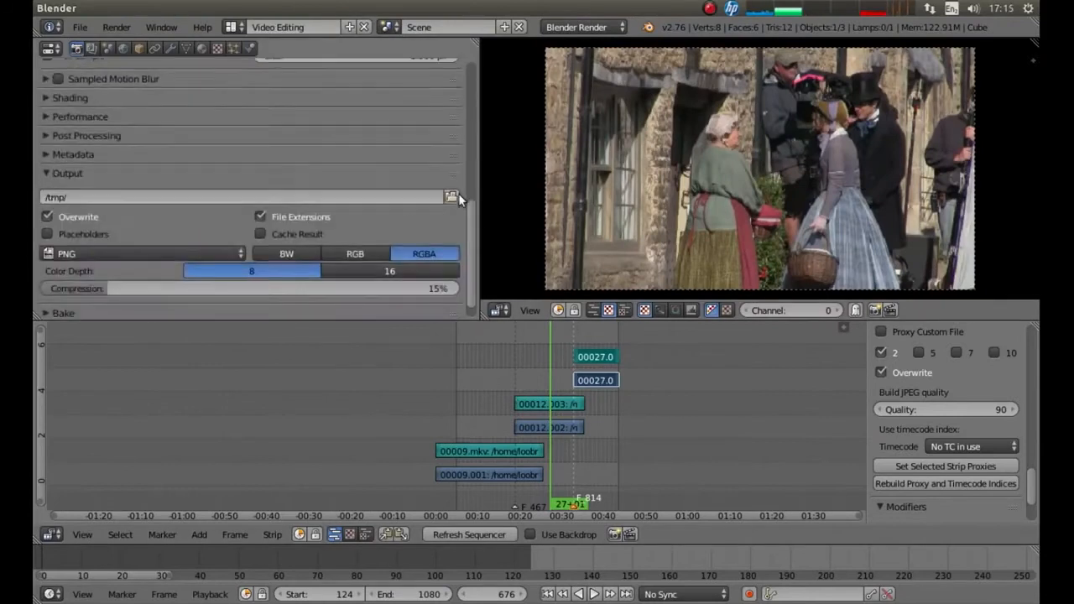
{"action": "type", "text": "/home/loobrush/Desktop/Dr Thorne"}
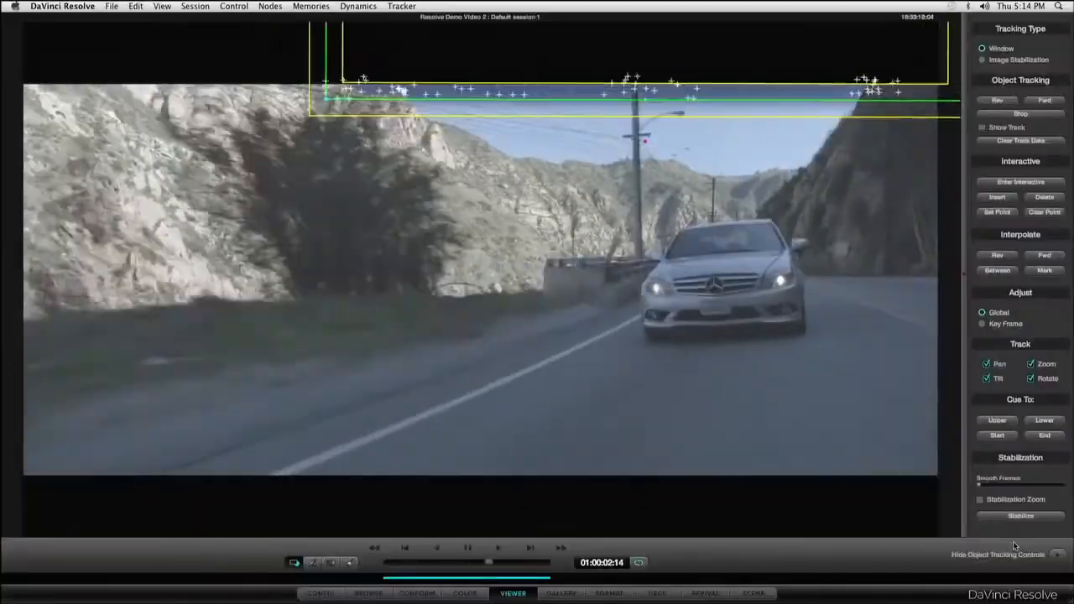
Step: Track the circular Power Window forward so it follows the car
{"action": "left_click", "coordinate": [1044, 101]}
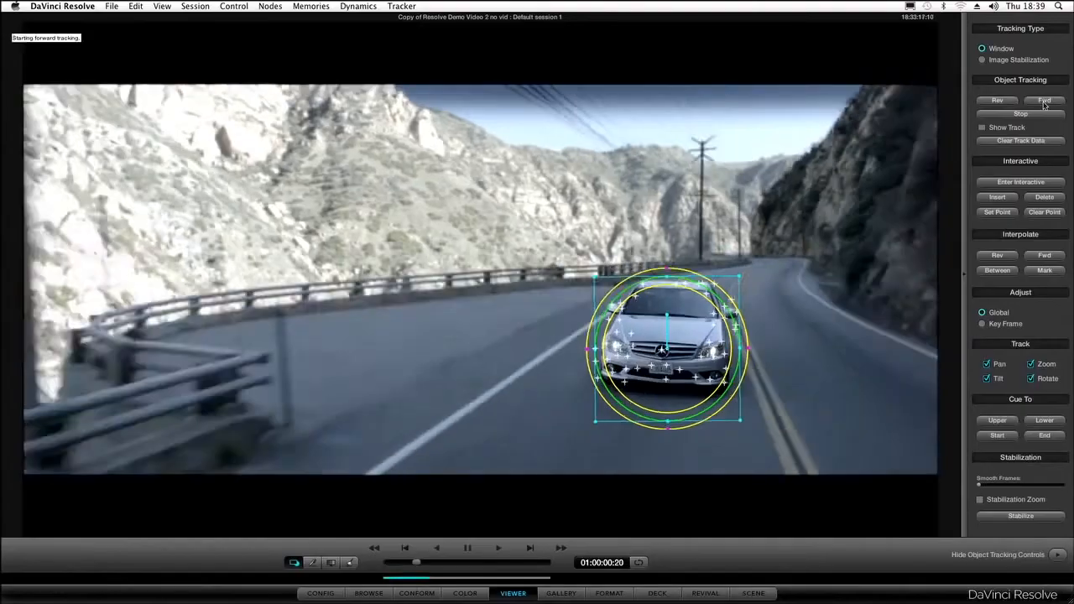
{"action": "left_click", "coordinate": [463, 594]}
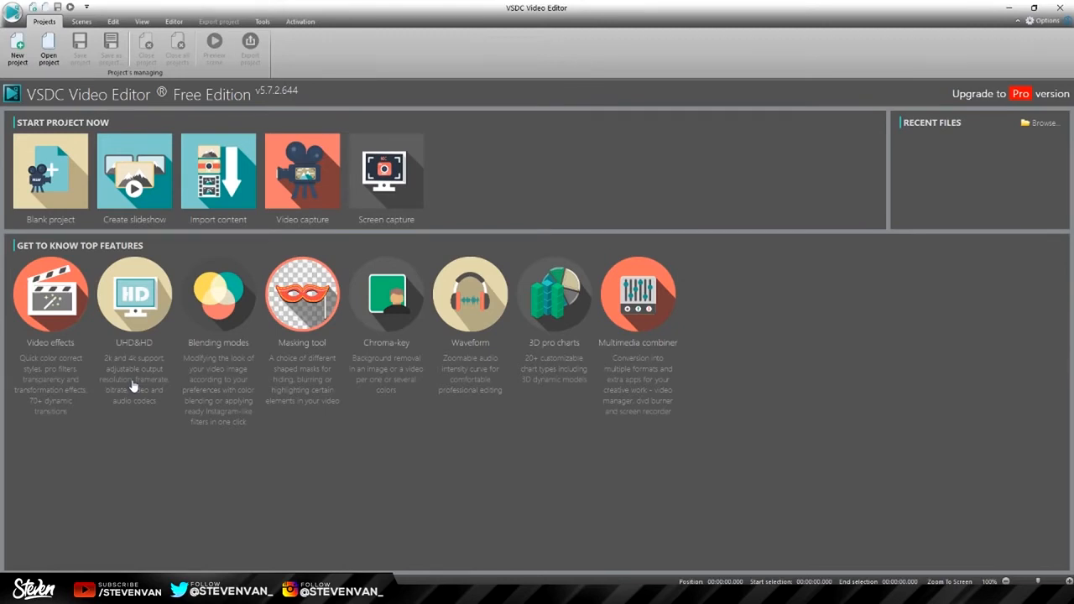
Step: Start a blank project and view the scene and project management tools
{"action": "left_click", "coordinate": [51, 171]}
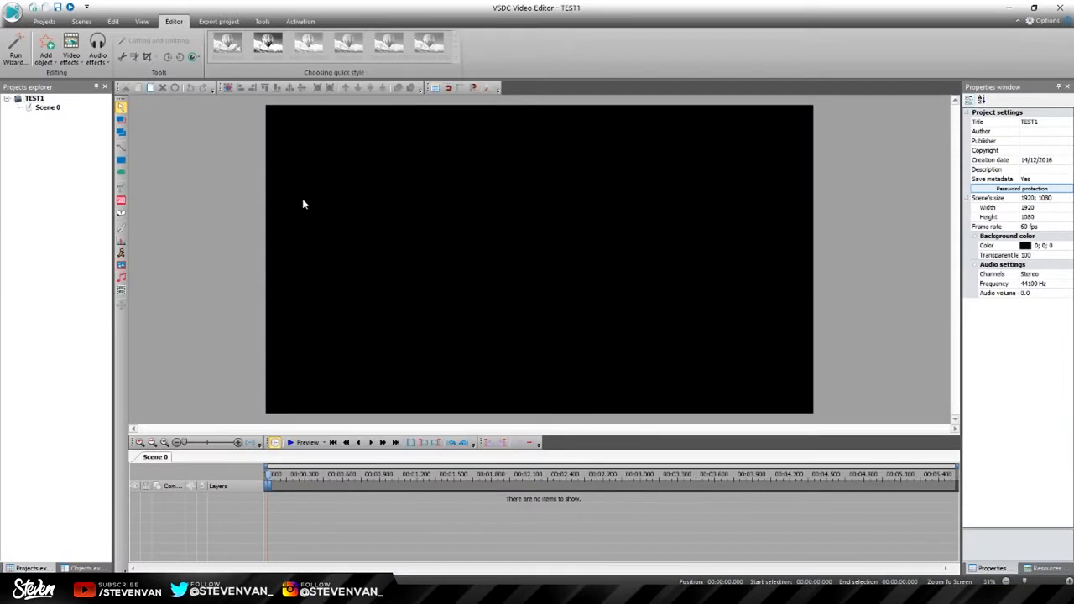
{"action": "mouse_move", "coordinate": [185, 92]}
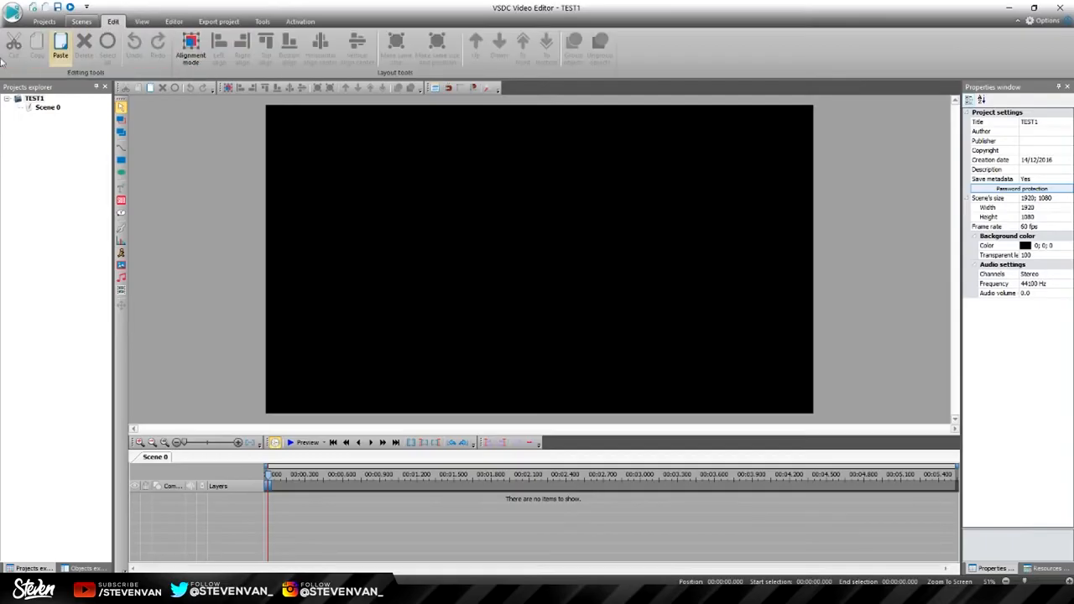
{"action": "left_click", "coordinate": [81, 21]}
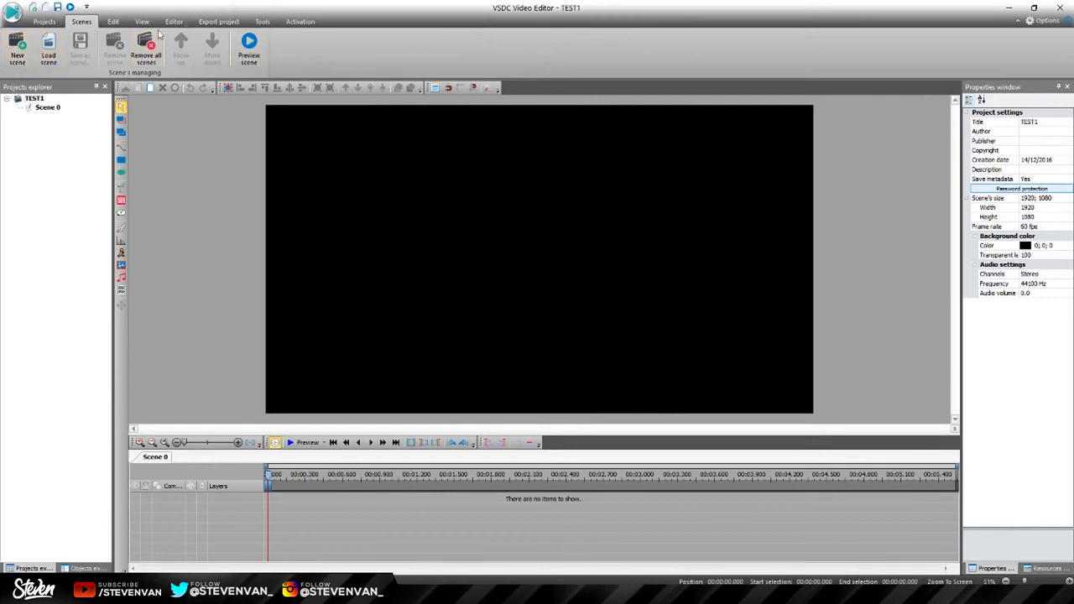
{"action": "left_click", "coordinate": [218, 20]}
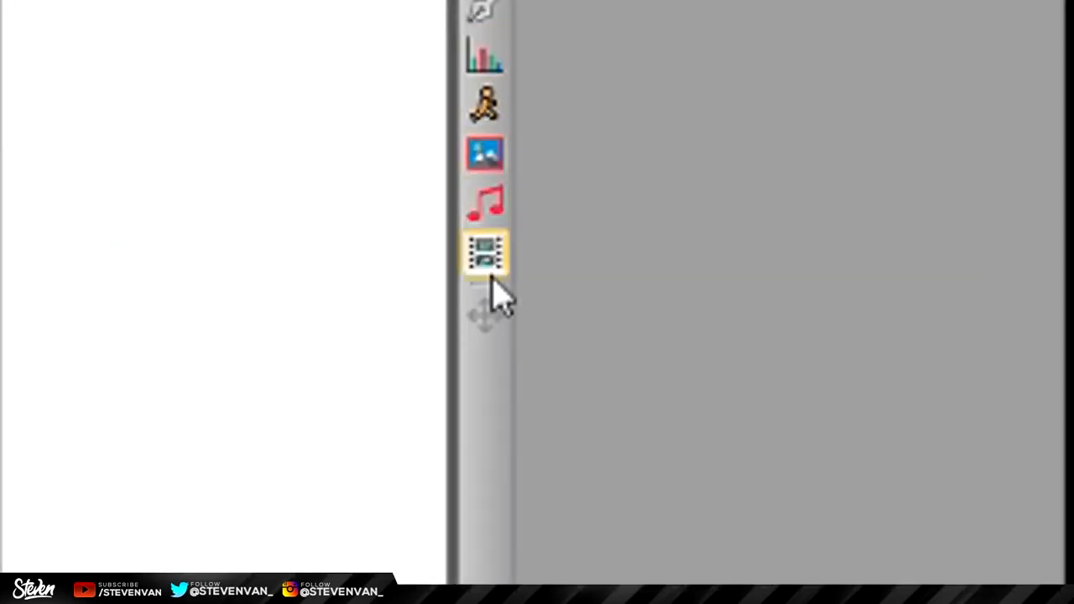
Step: Add a video file to the scene placed From scene begin
{"action": "left_click", "coordinate": [485, 252]}
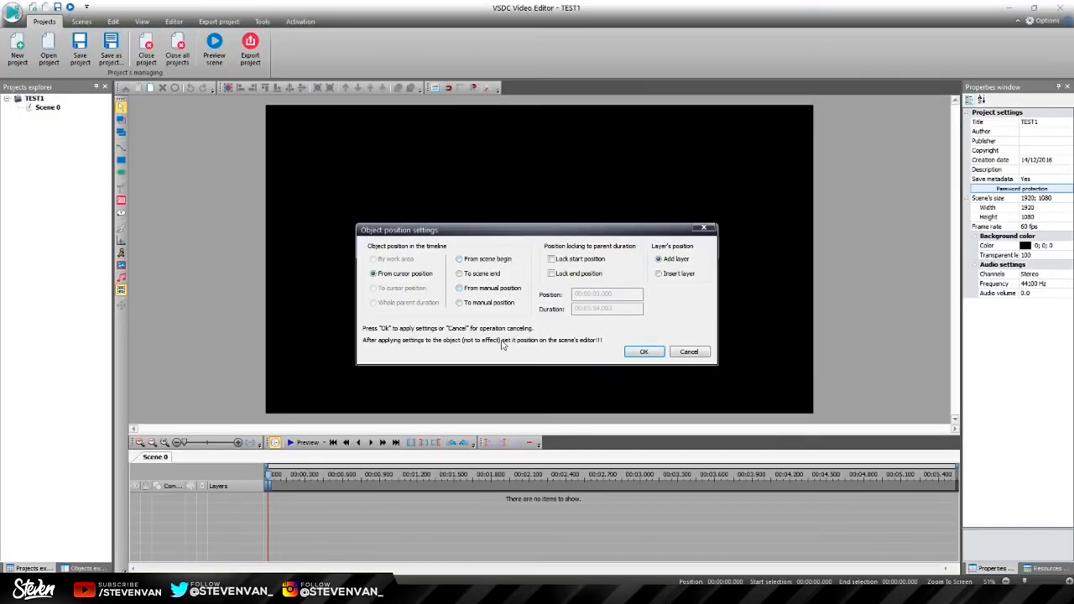
{"action": "left_click", "coordinate": [460, 258]}
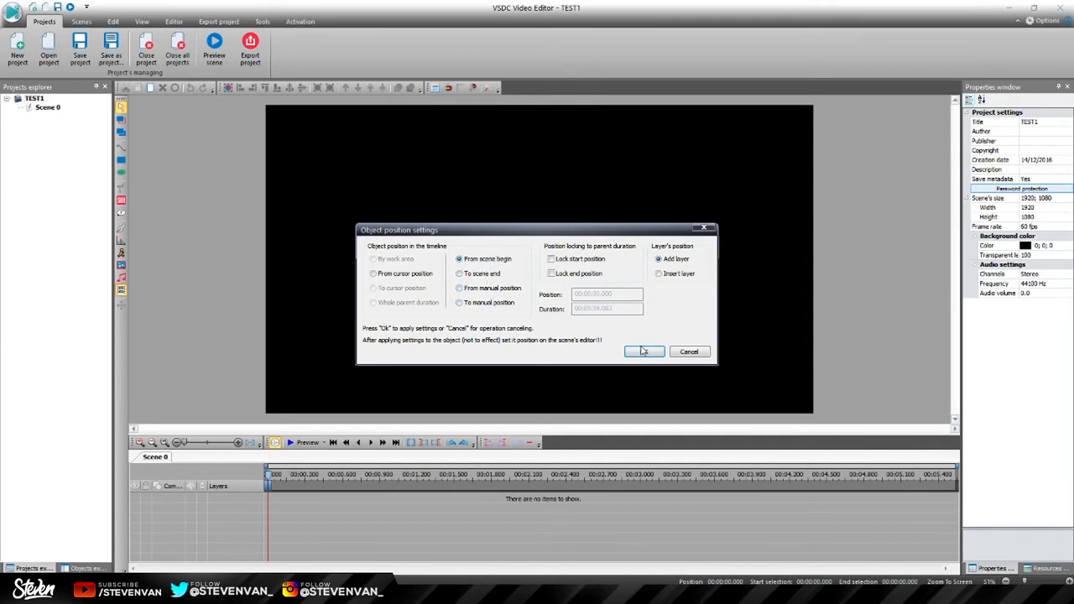
{"action": "left_click", "coordinate": [644, 351]}
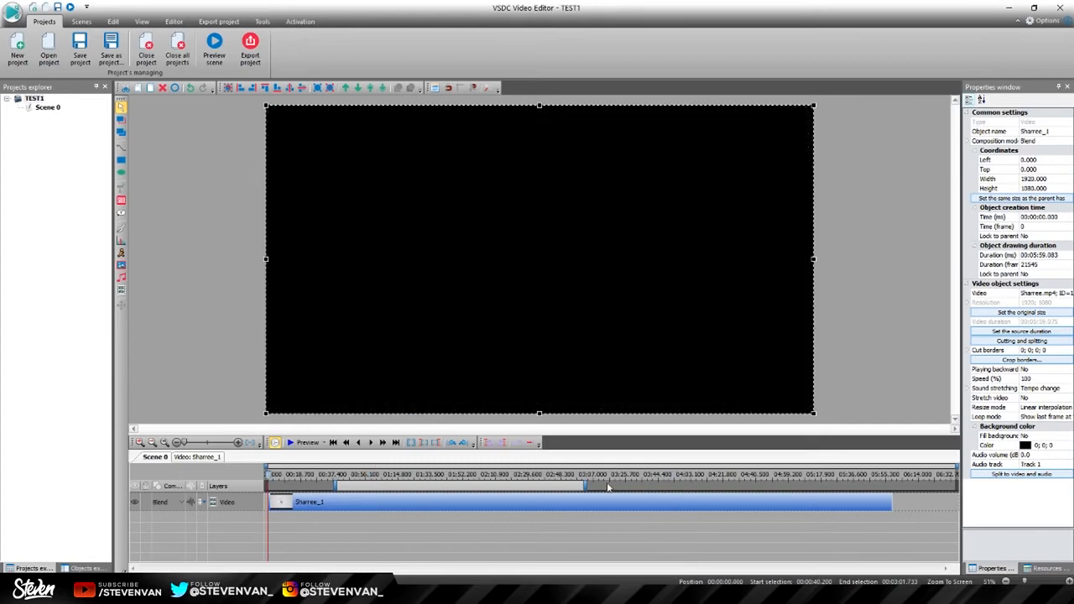
{"action": "left_click", "coordinate": [611, 474]}
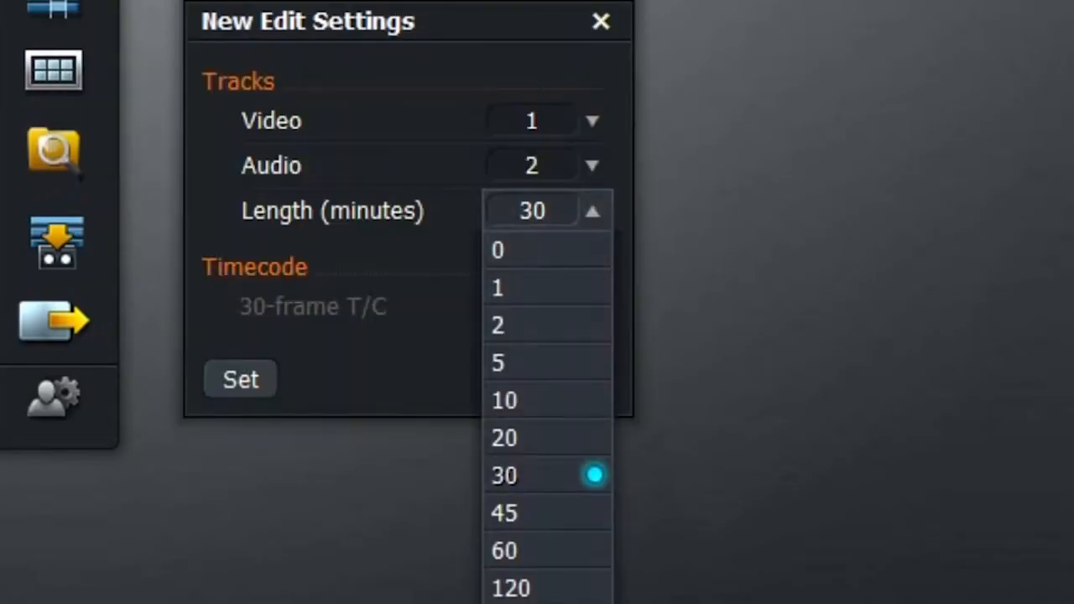
Step: Set the new edit's length, play the source clip and pick Increase Saturation
{"action": "left_click", "coordinate": [240, 379]}
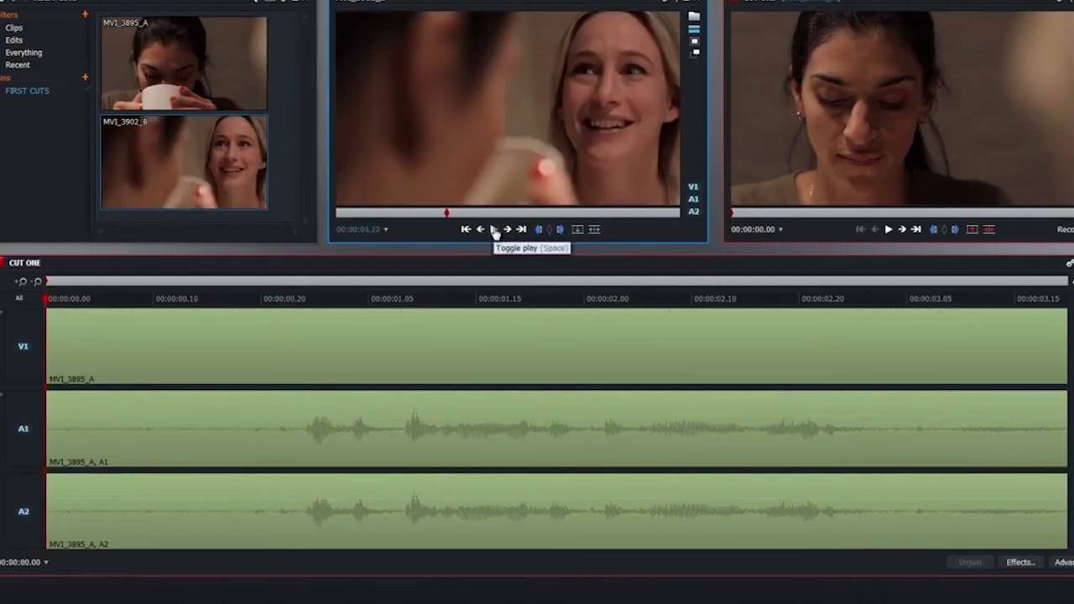
{"action": "left_click", "coordinate": [494, 228]}
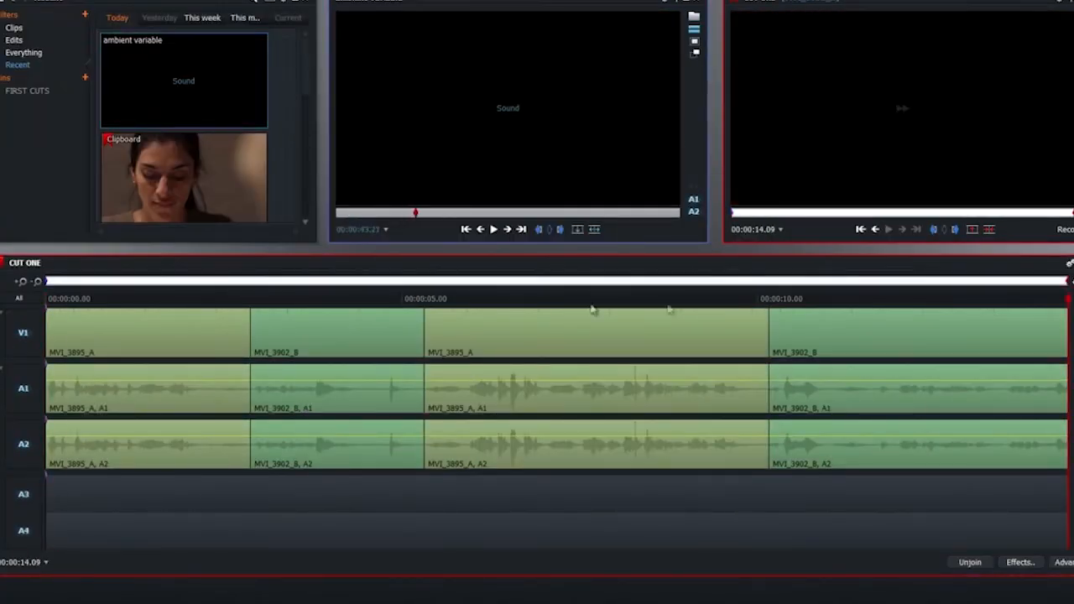
{"action": "left_click", "coordinate": [1020, 562]}
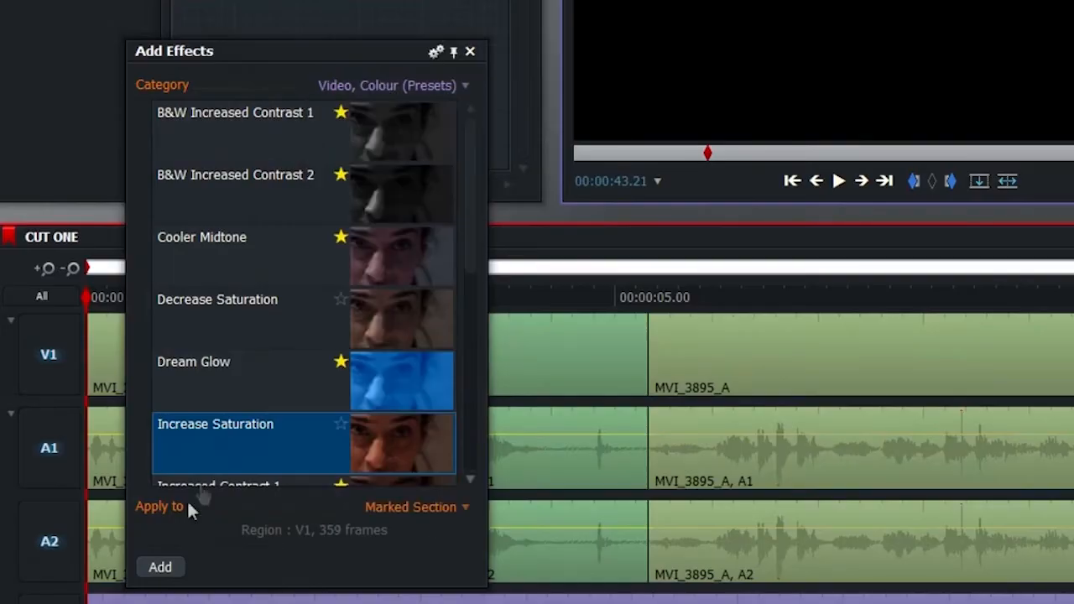